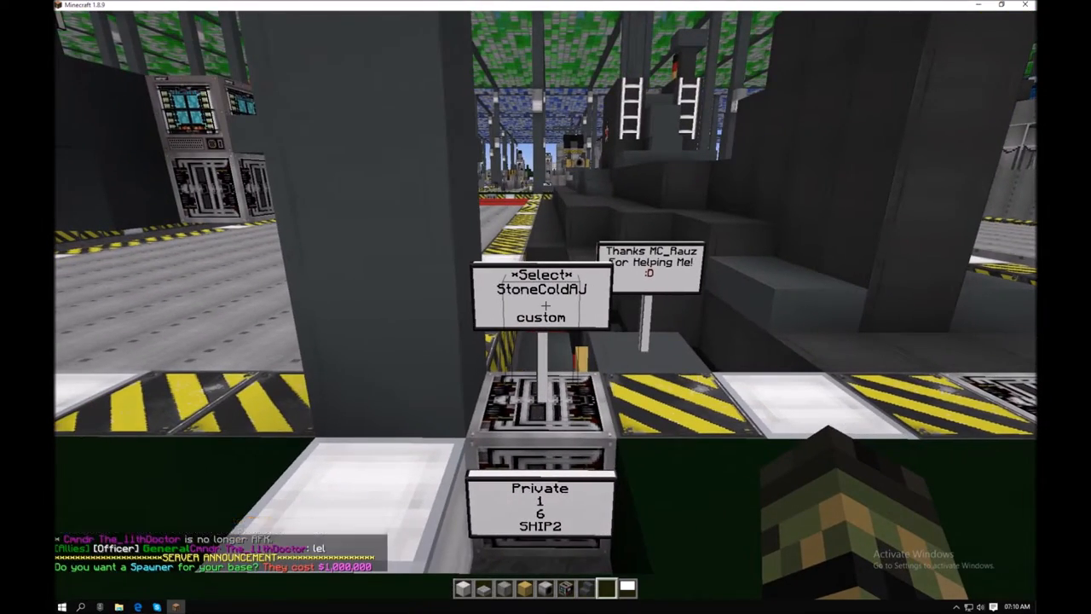
{"action": "mouse_move", "coordinate": [545, 306]}
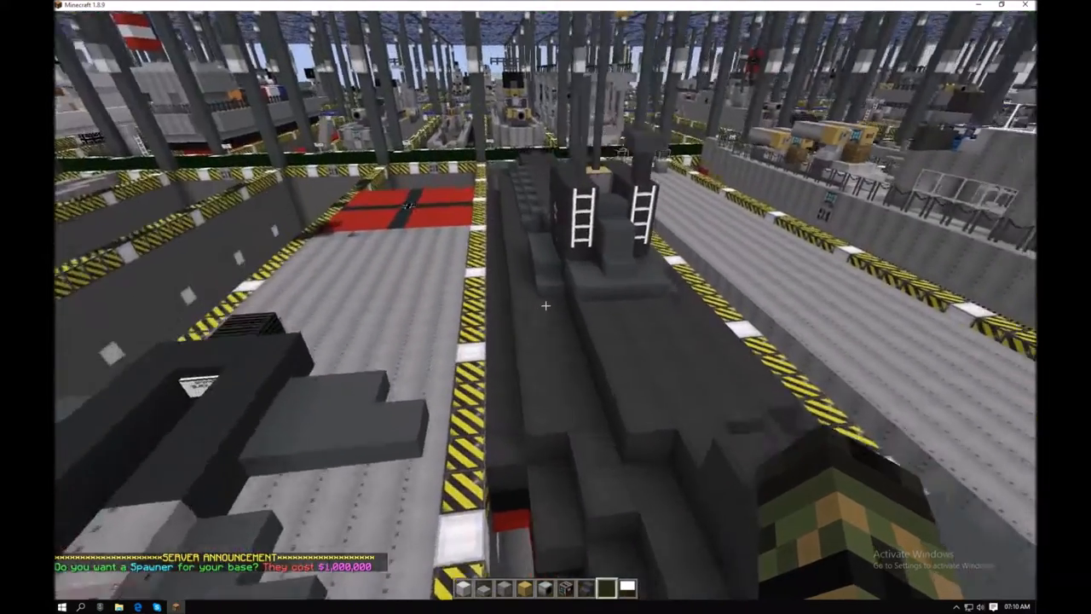
{"action": "mouse_move", "coordinate": [546, 307]}
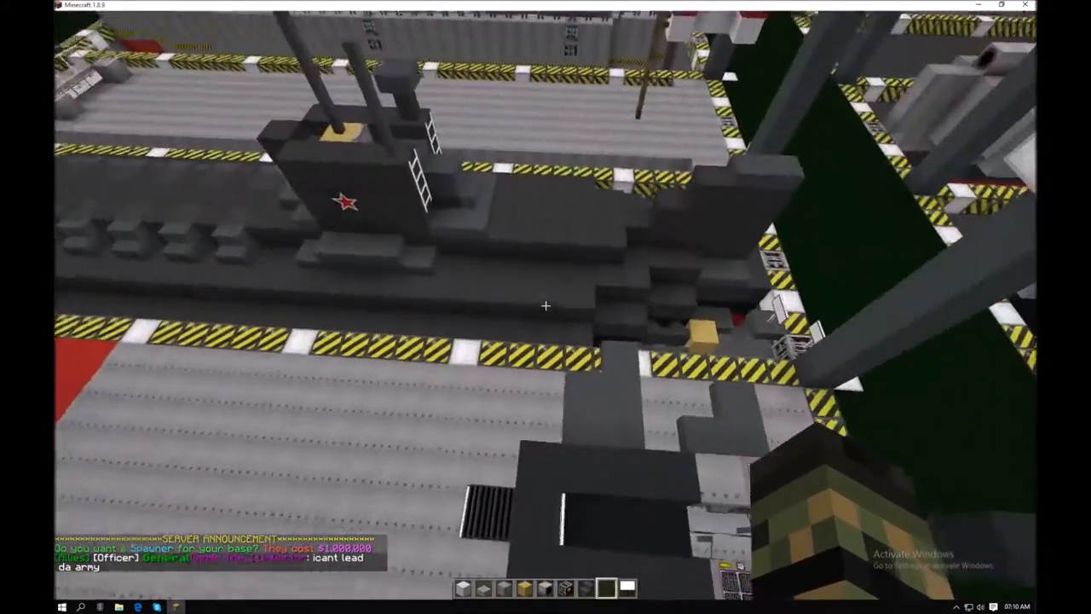
{"action": "mouse_move", "coordinate": [545, 307]}
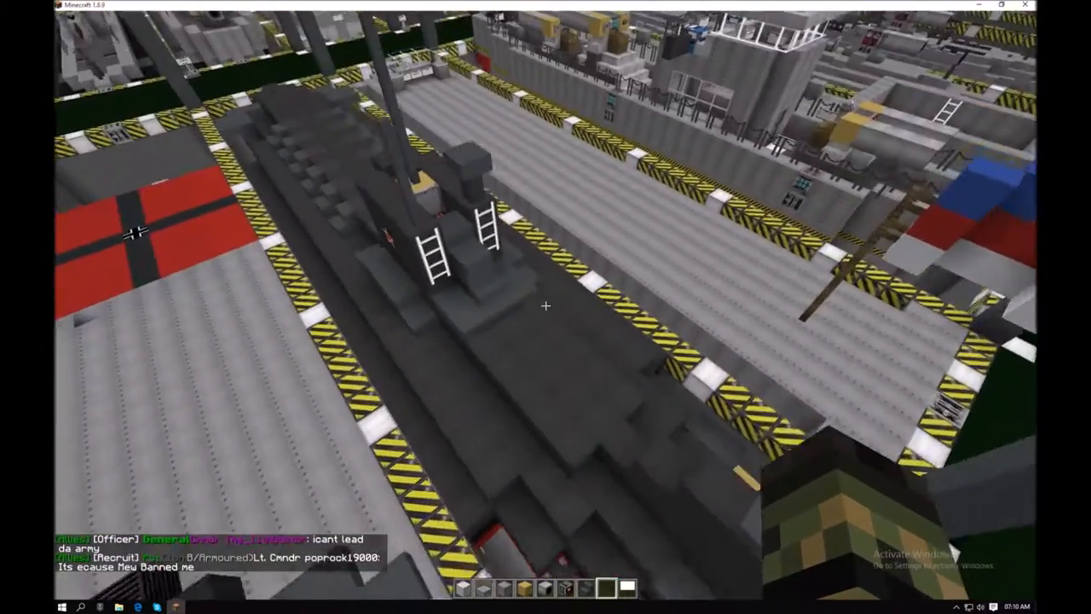
{"action": "mouse_move", "coordinate": [546, 307]}
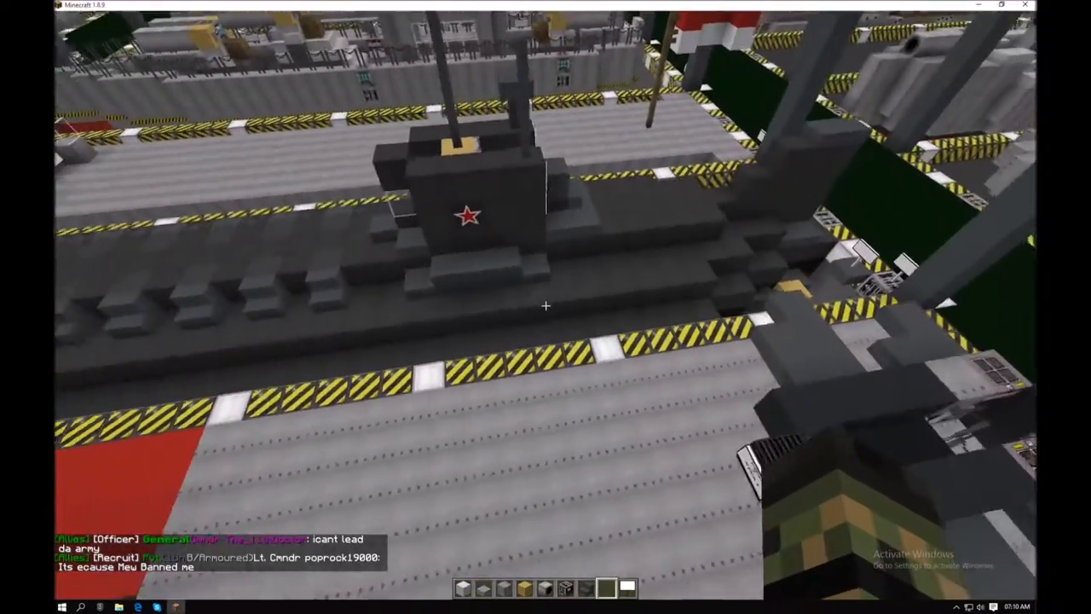
{"action": "mouse_move", "coordinate": [545, 306]}
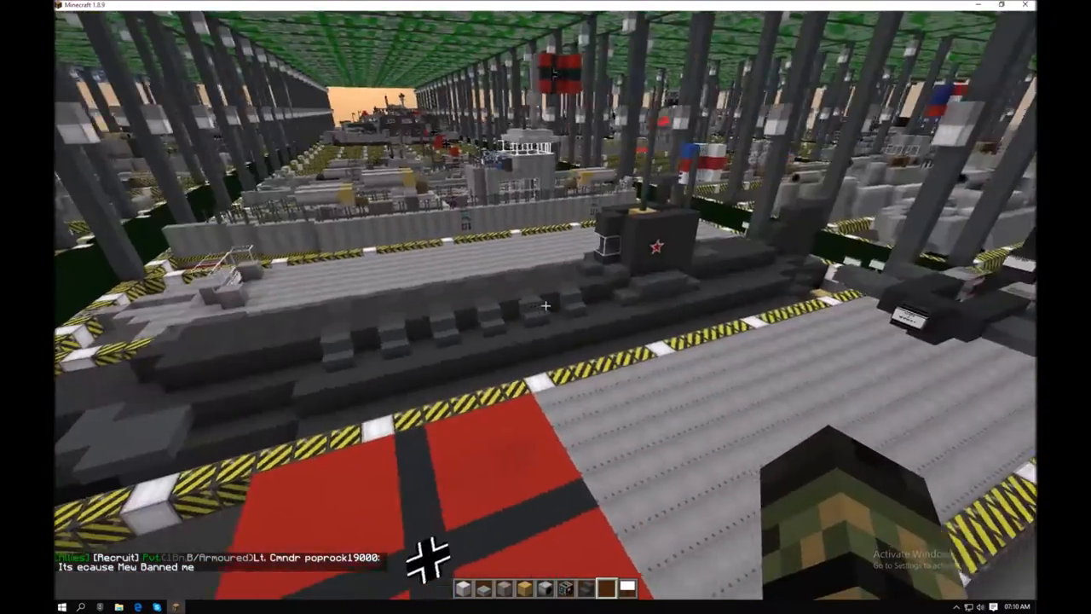
{"action": "mouse_move", "coordinate": [546, 306]}
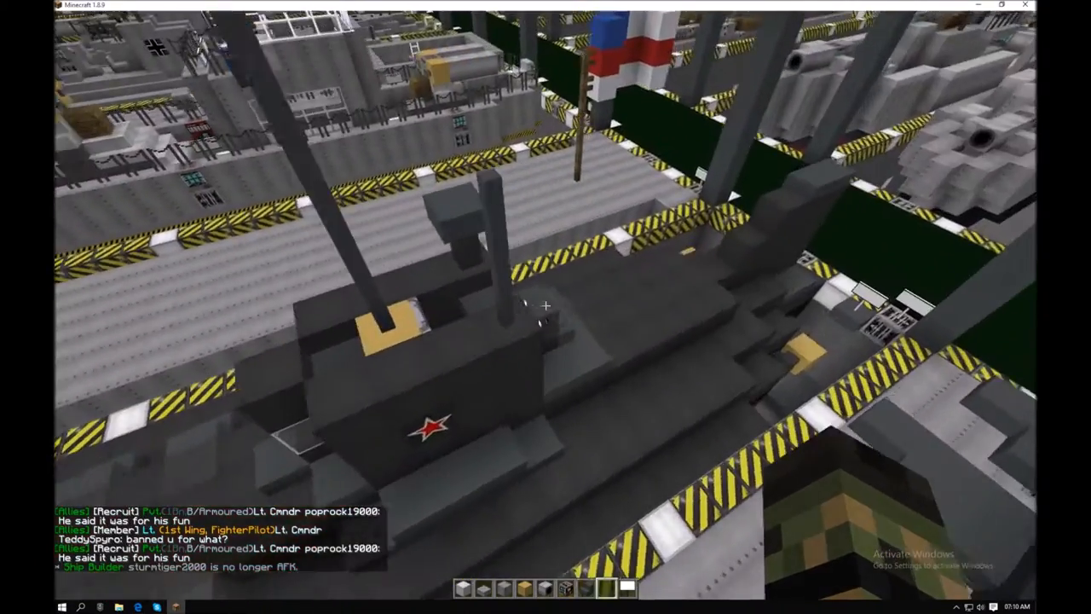
{"action": "mouse_move", "coordinate": [545, 306]}
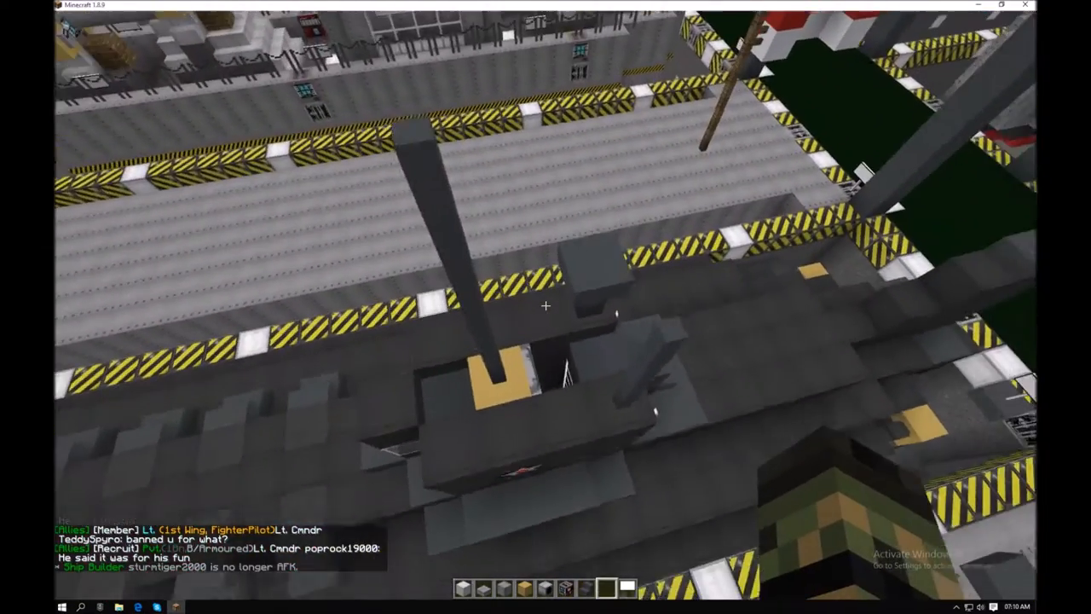
{"action": "mouse_move", "coordinate": [546, 307]}
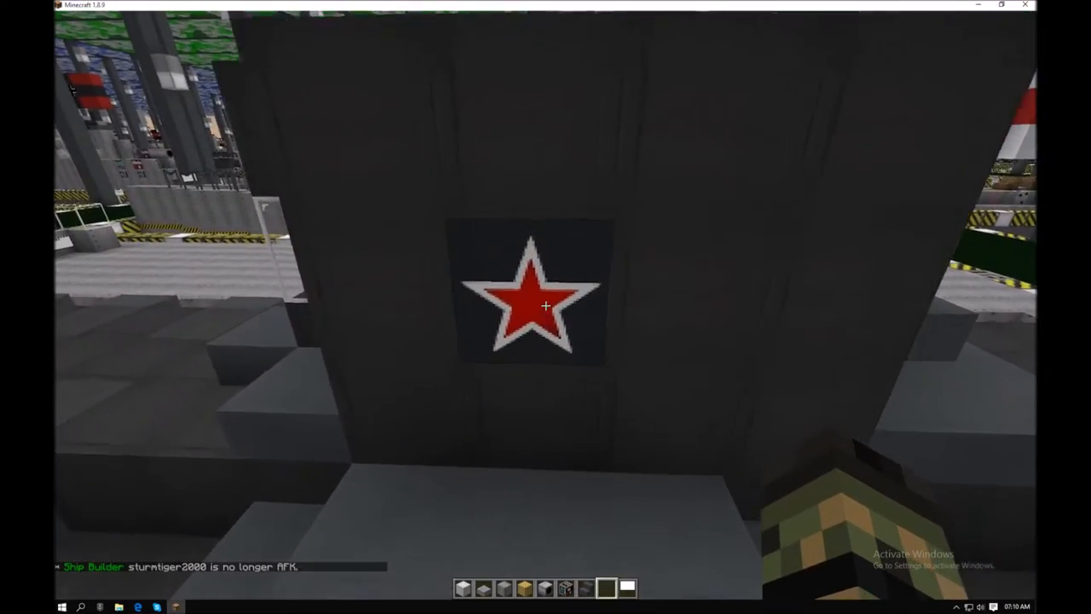
{"action": "mouse_move", "coordinate": [546, 307]}
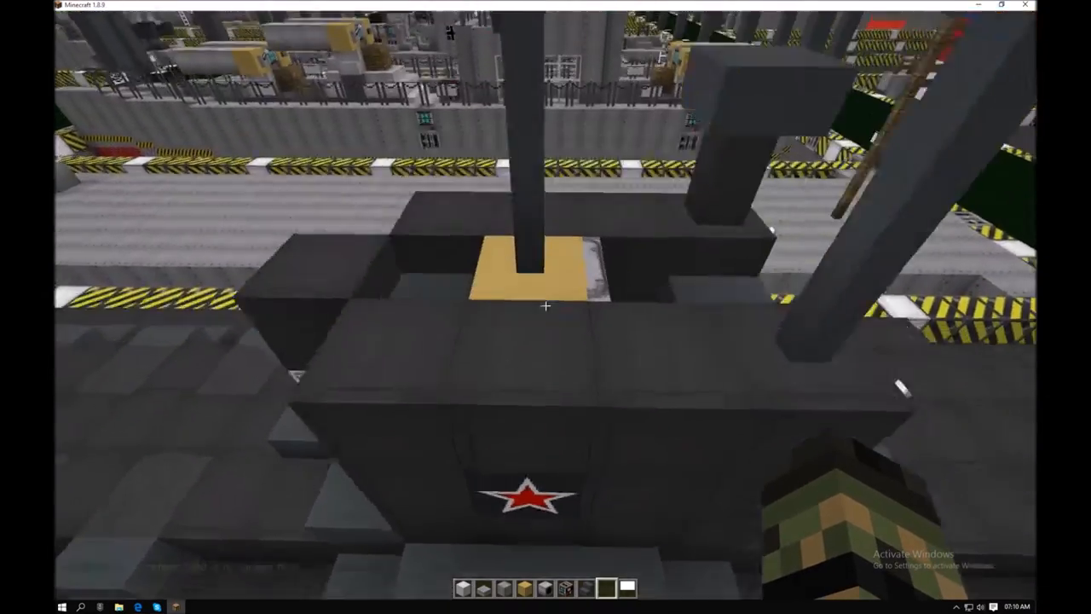
{"action": "mouse_move", "coordinate": [546, 307]}
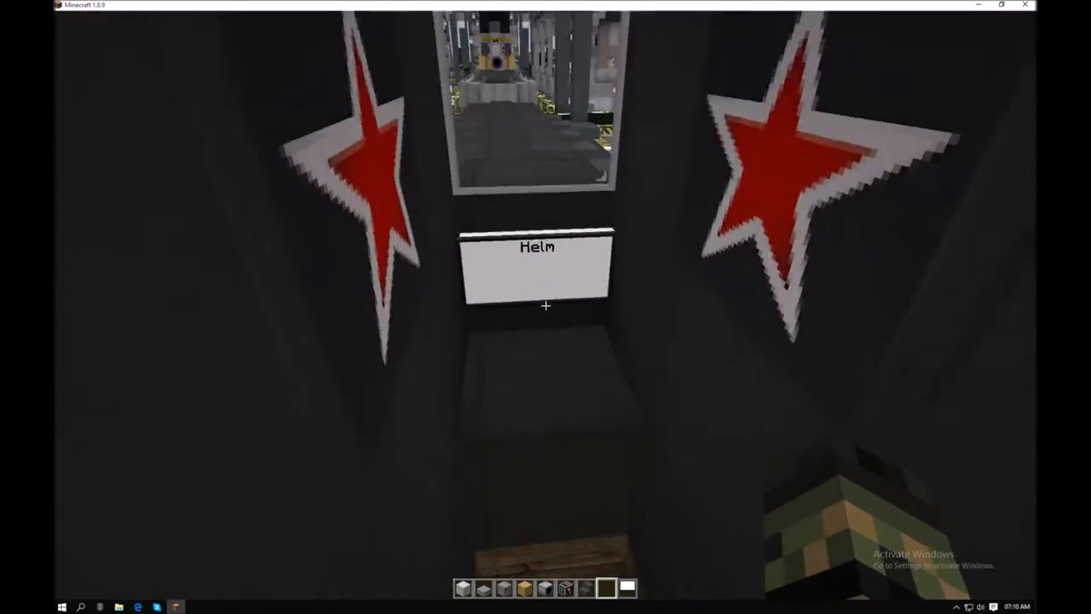
{"action": "mouse_move", "coordinate": [546, 307]}
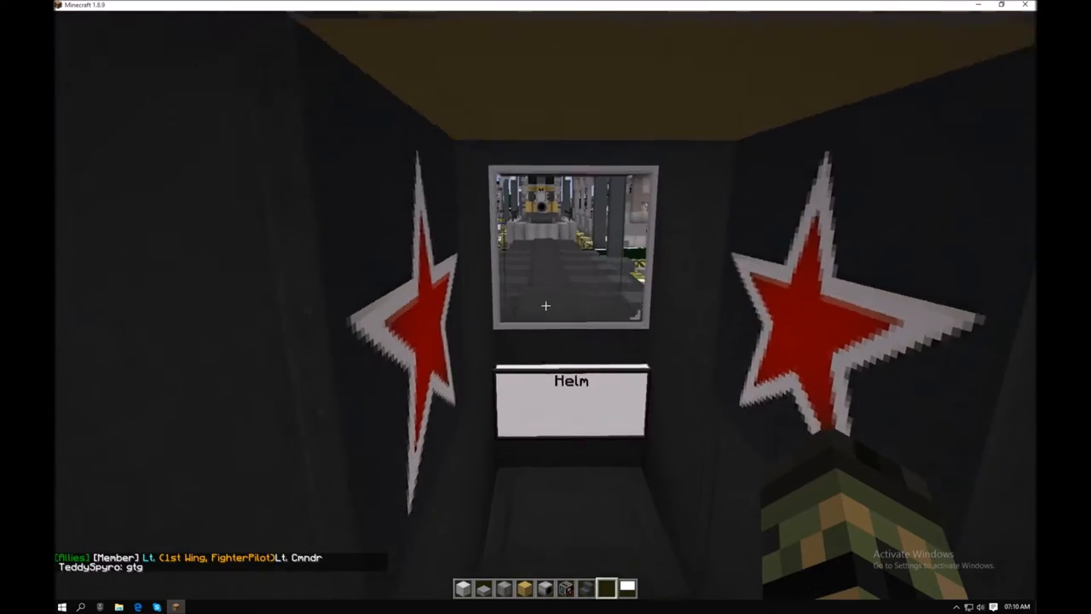
{"action": "mouse_move", "coordinate": [545, 307]}
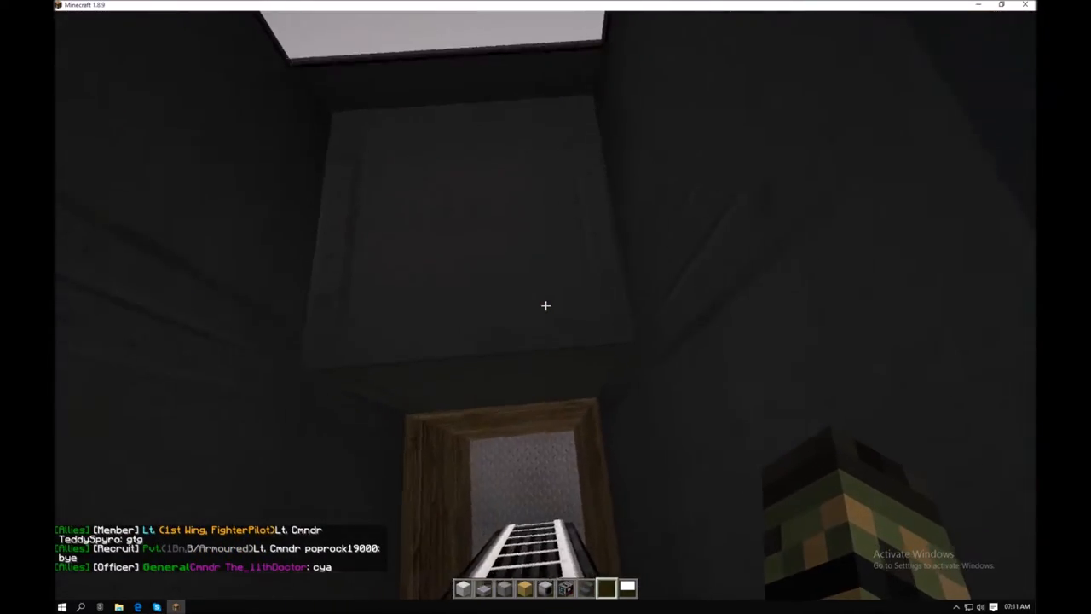
{"action": "mouse_move", "coordinate": [546, 306]}
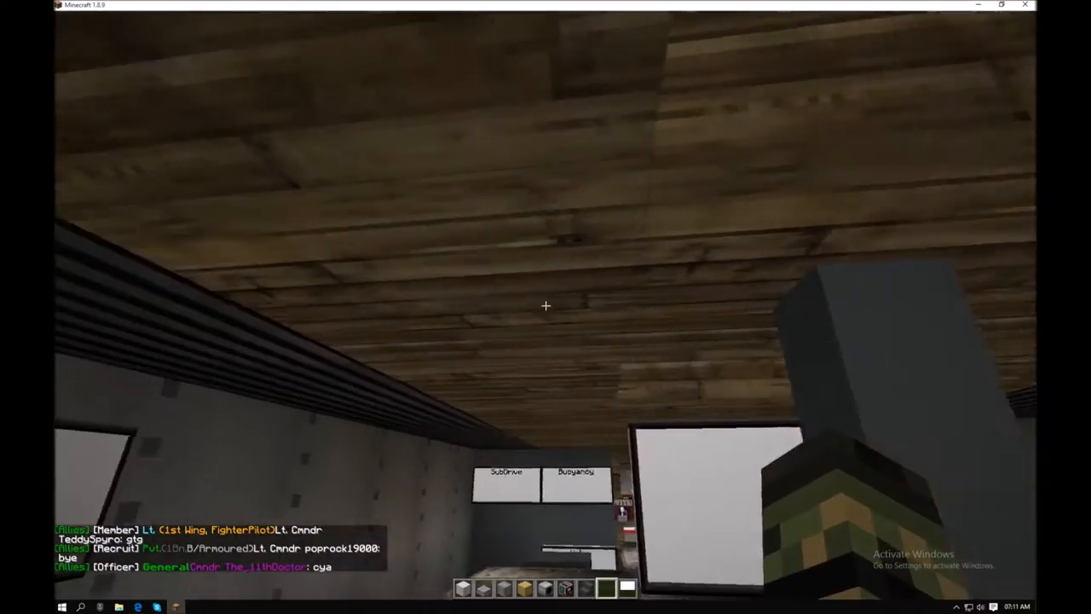
{"action": "mouse_move", "coordinate": [546, 305]}
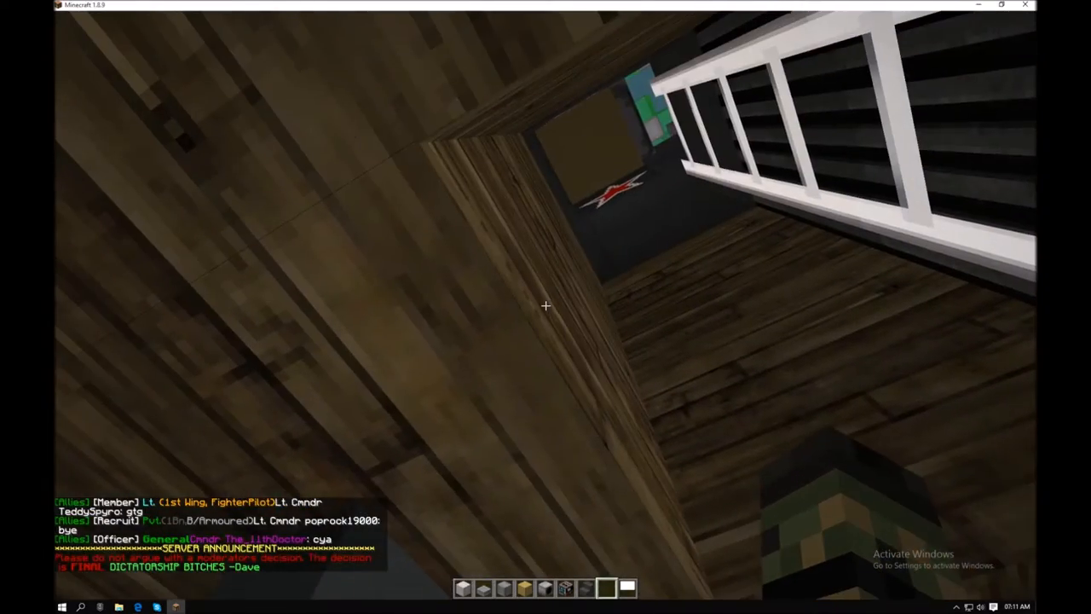
{"action": "mouse_move", "coordinate": [546, 307]}
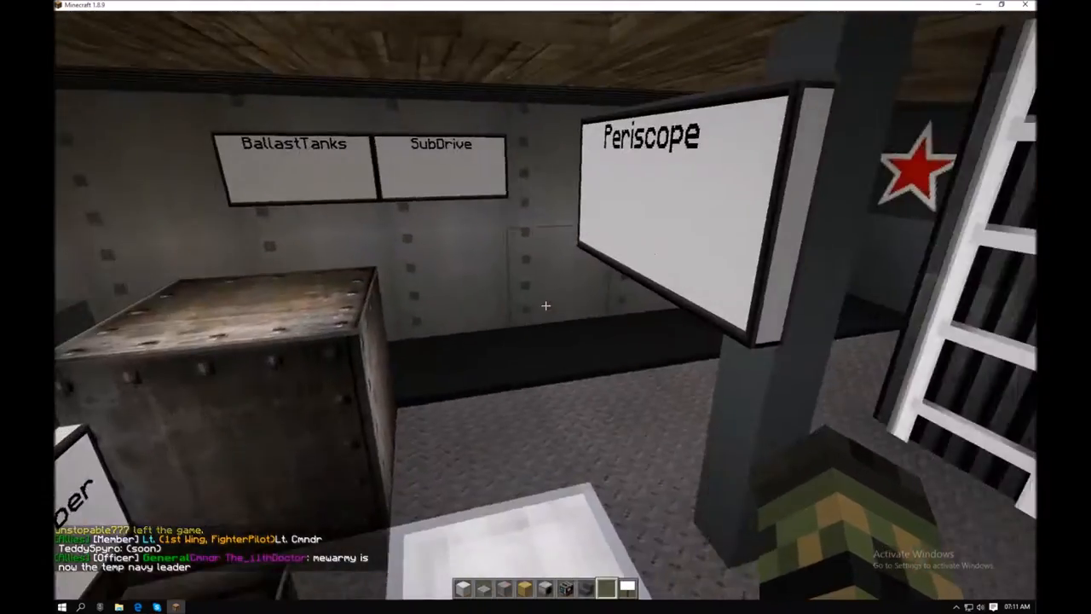
{"action": "mouse_move", "coordinate": [545, 307]}
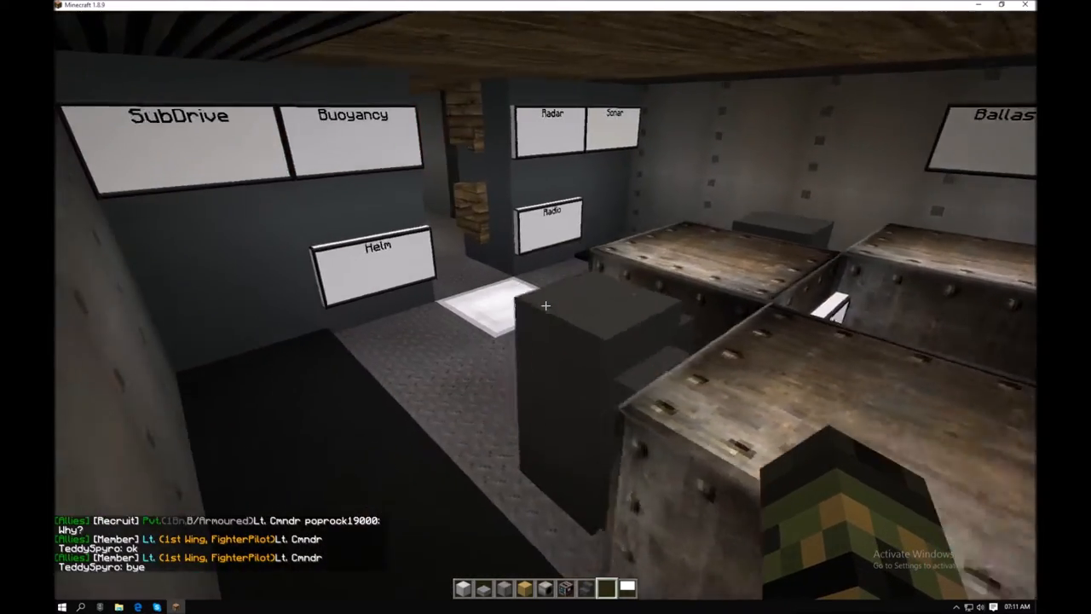
{"action": "mouse_move", "coordinate": [546, 307]}
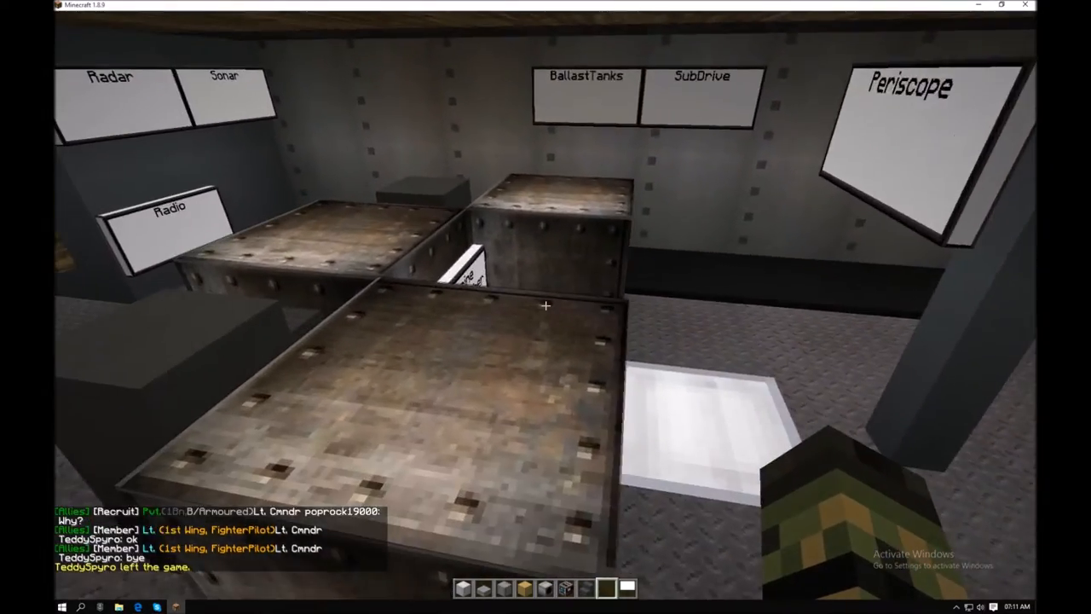
{"action": "mouse_move", "coordinate": [546, 307]}
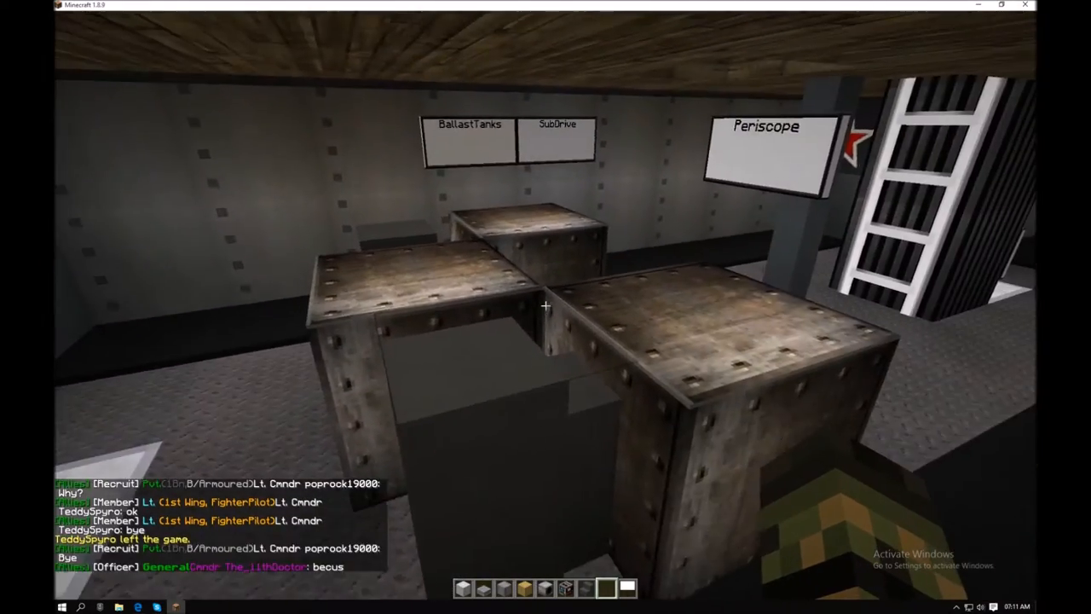
{"action": "mouse_move", "coordinate": [546, 307]}
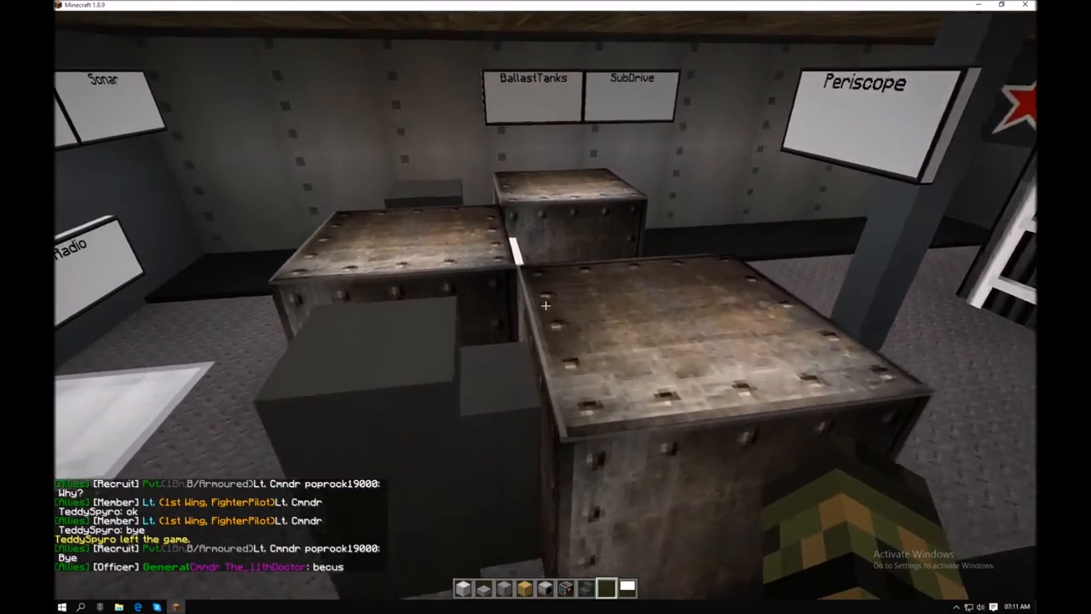
{"action": "mouse_move", "coordinate": [546, 306]}
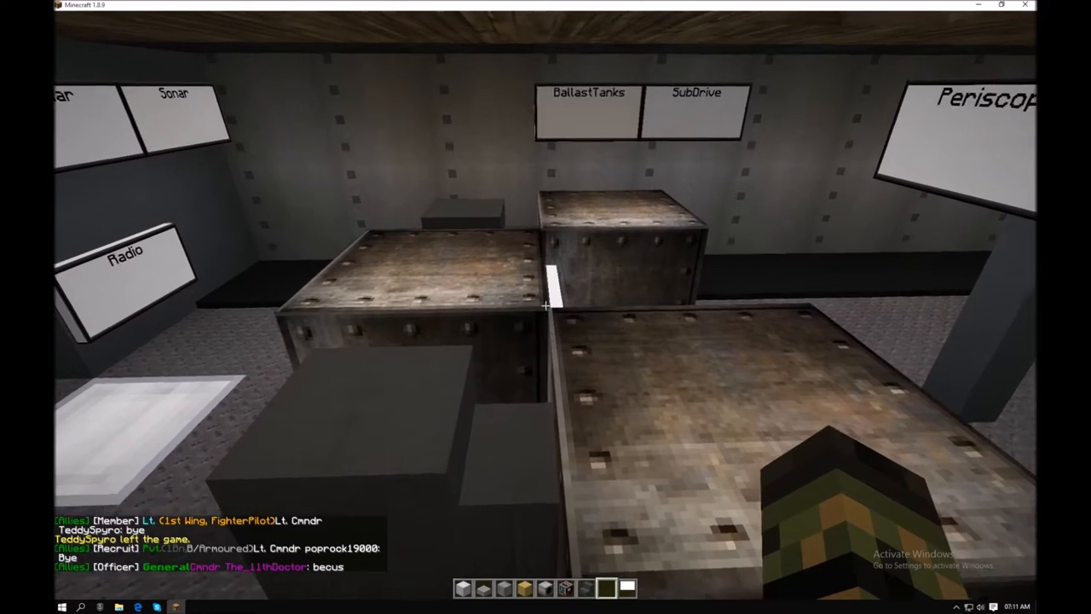
{"action": "mouse_move", "coordinate": [545, 307]}
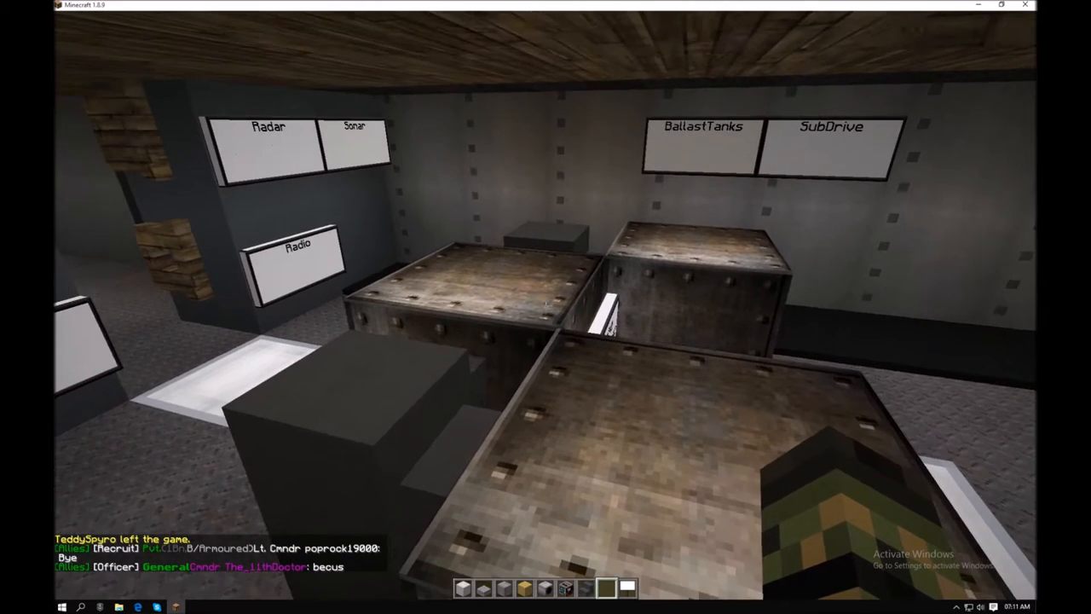
{"action": "mouse_move", "coordinate": [545, 306]}
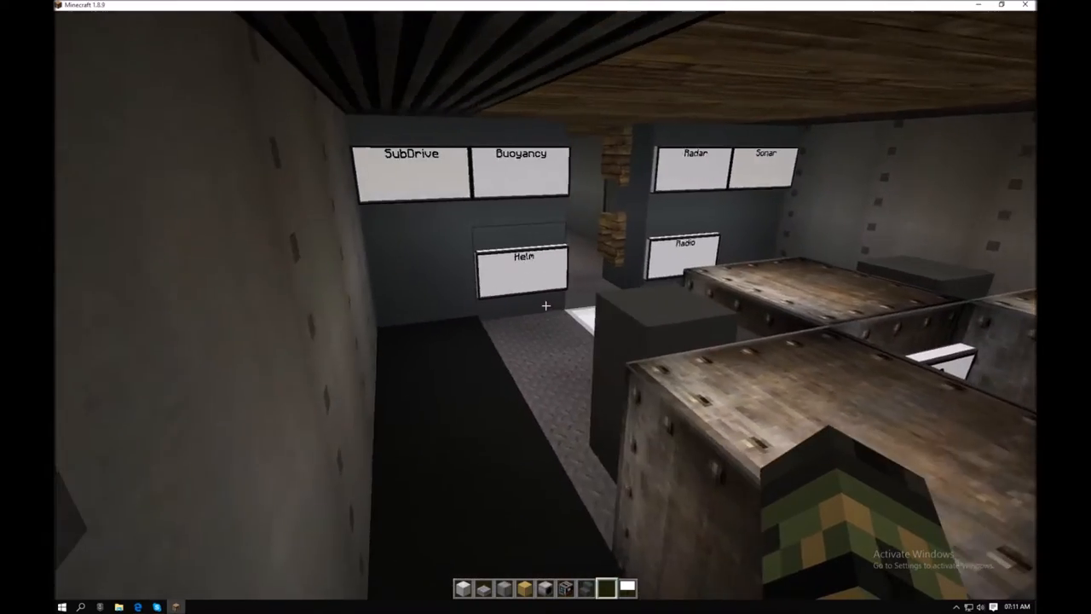
{"action": "mouse_move", "coordinate": [546, 307]}
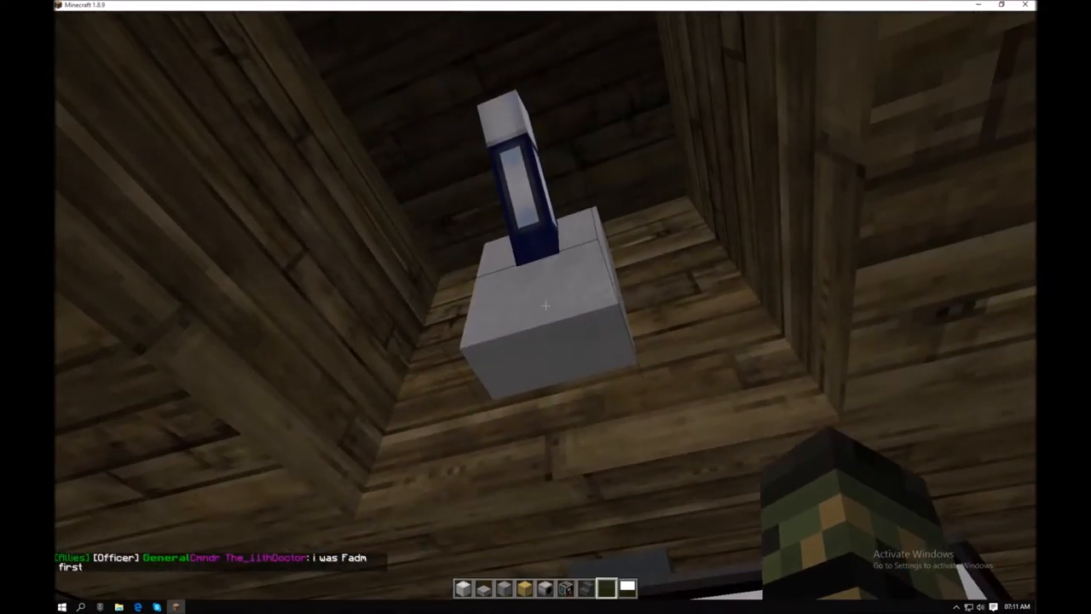
{"action": "mouse_move", "coordinate": [546, 307]}
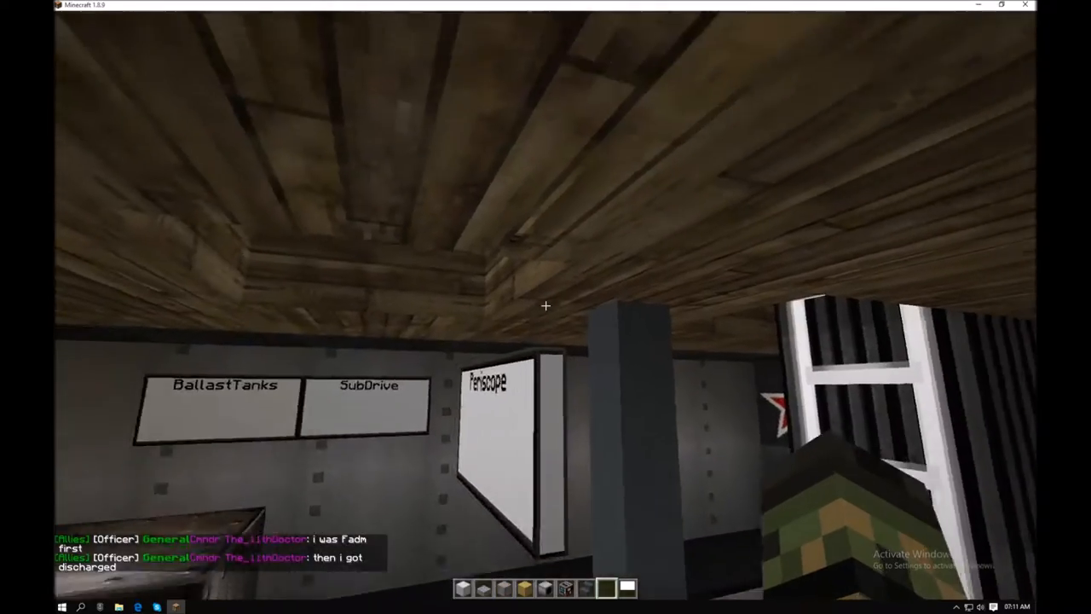
{"action": "mouse_move", "coordinate": [546, 306]}
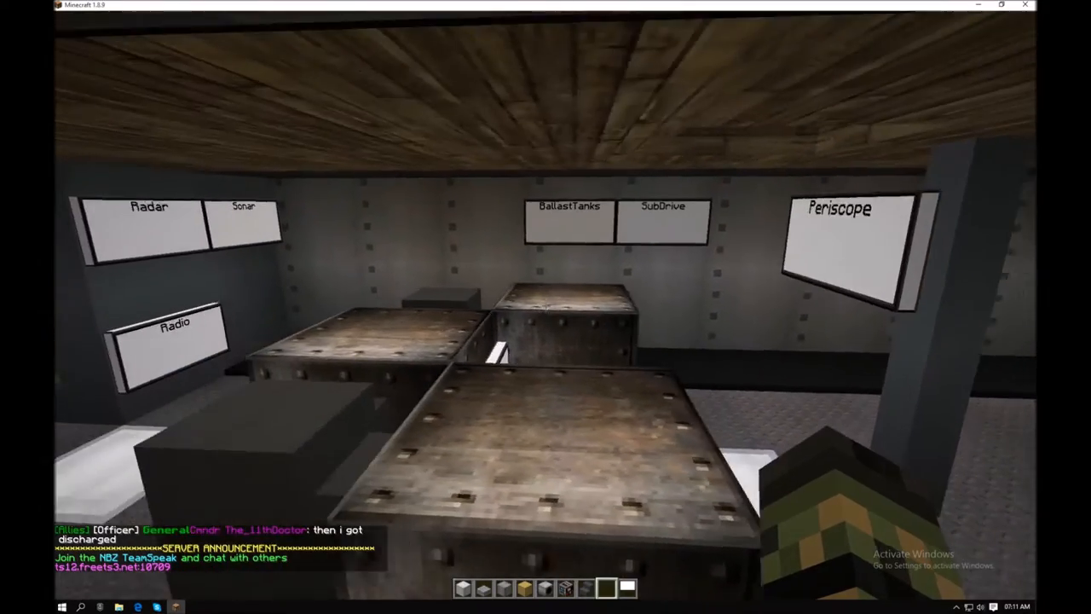
{"action": "mouse_move", "coordinate": [546, 307]}
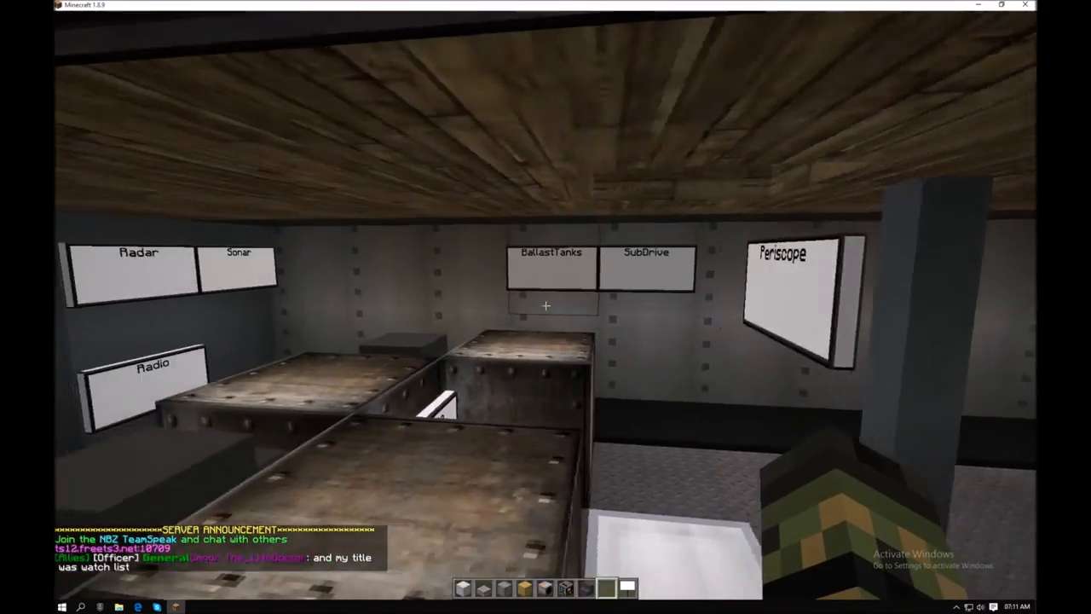
{"action": "mouse_move", "coordinate": [546, 307]}
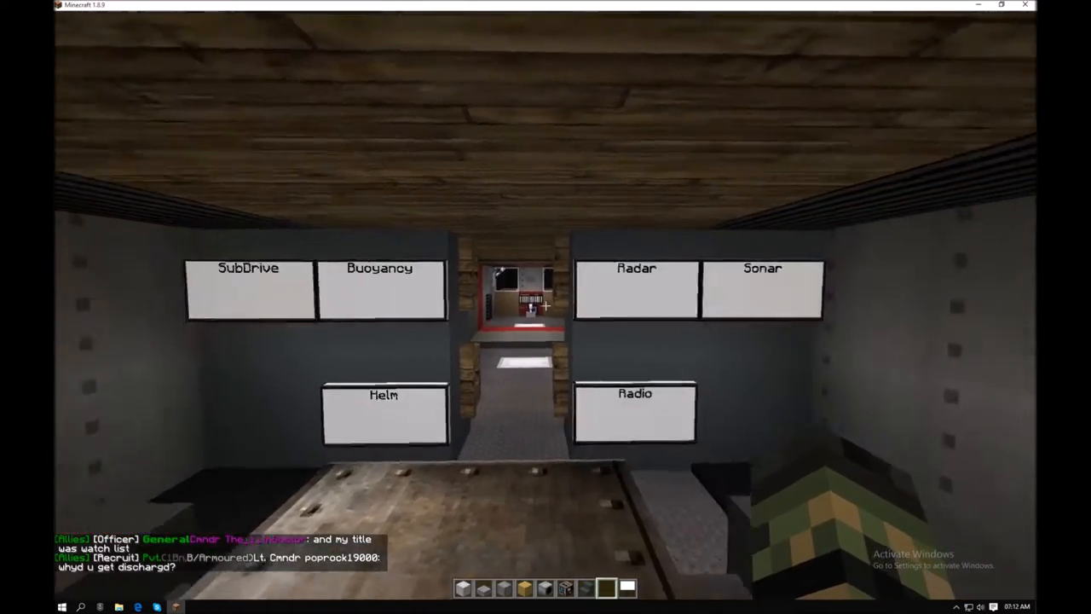
{"action": "mouse_move", "coordinate": [546, 307]}
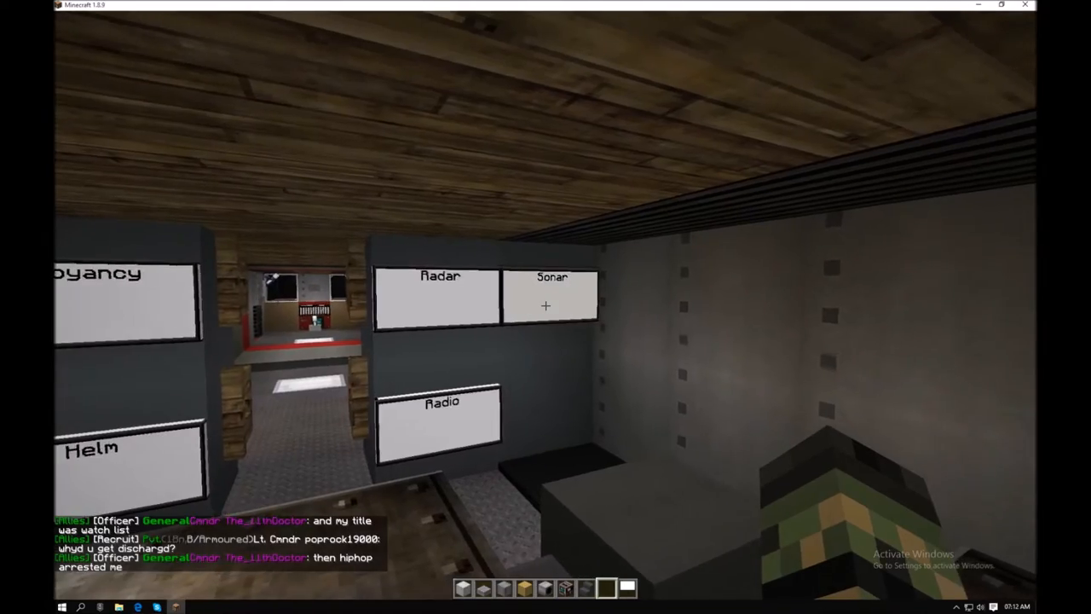
{"action": "mouse_move", "coordinate": [545, 307]}
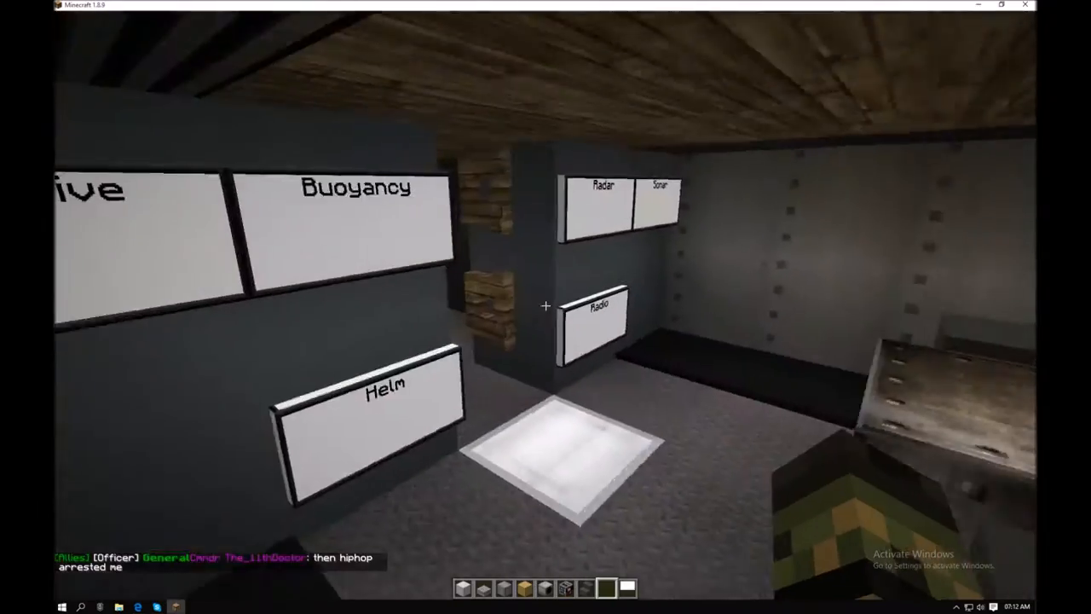
{"action": "mouse_move", "coordinate": [546, 307]}
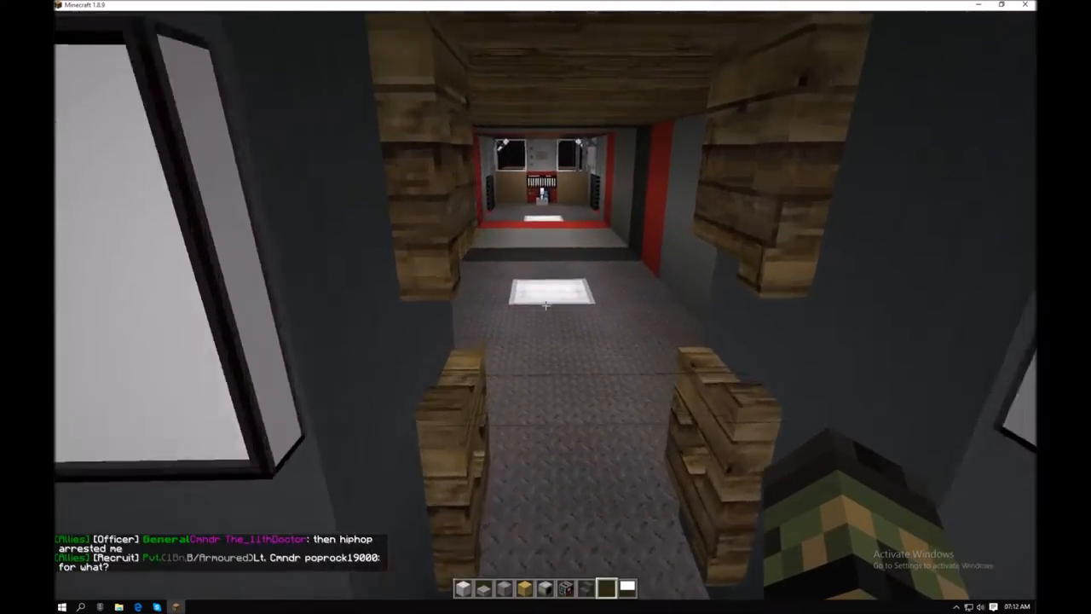
{"action": "mouse_move", "coordinate": [545, 307]}
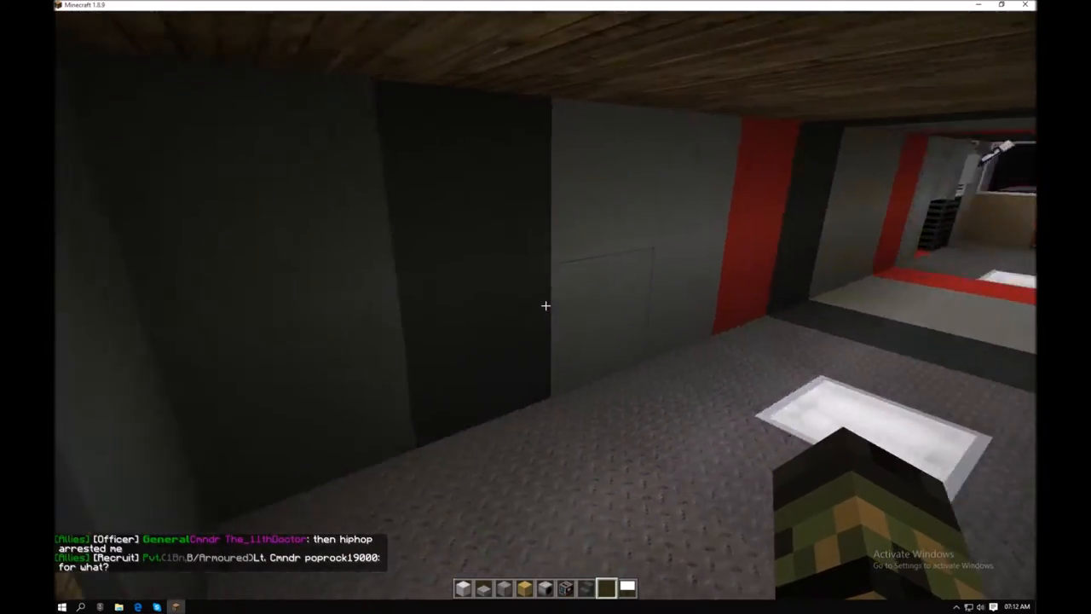
{"action": "mouse_move", "coordinate": [545, 305]}
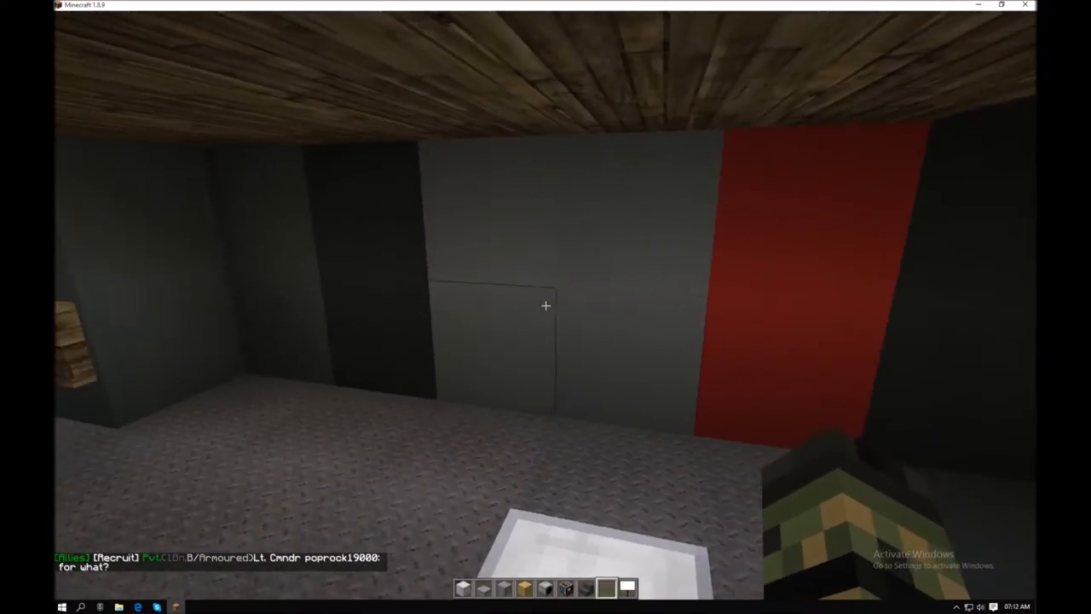
{"action": "mouse_move", "coordinate": [546, 307]}
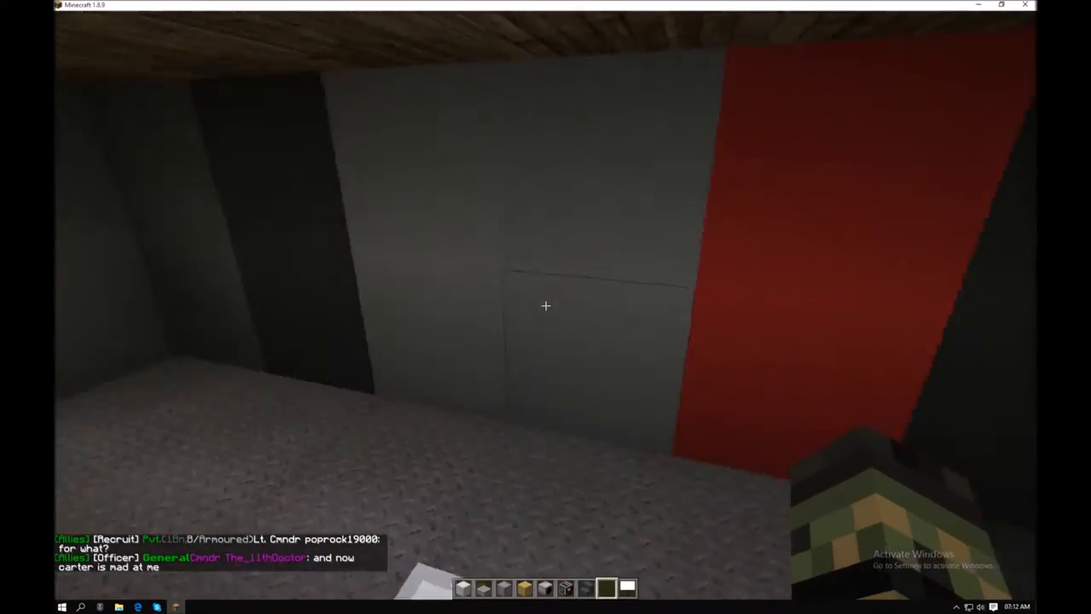
{"action": "mouse_move", "coordinate": [546, 305]}
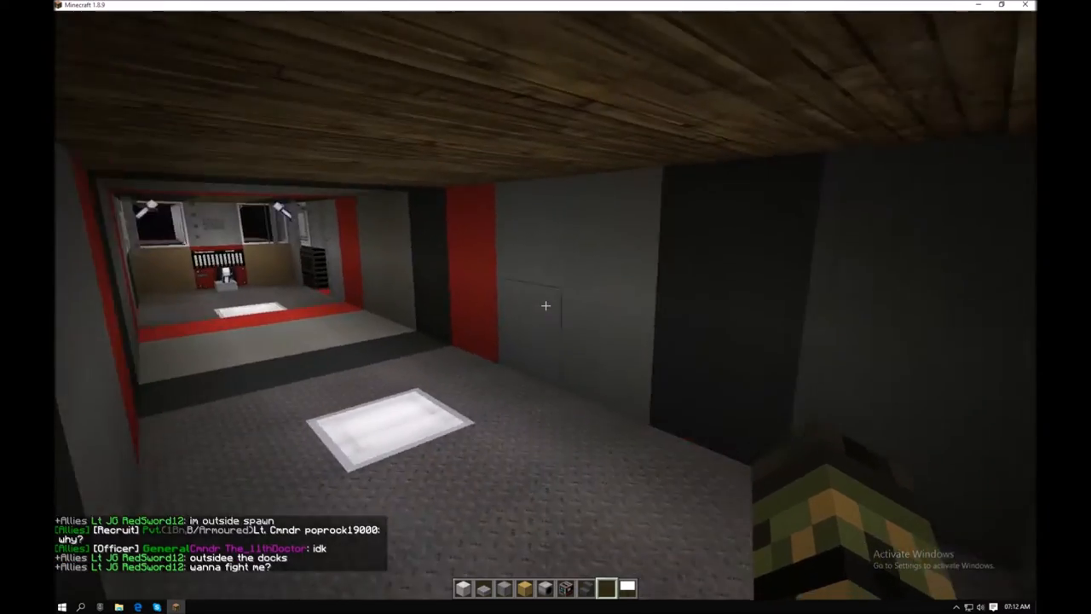
{"action": "mouse_move", "coordinate": [546, 305]}
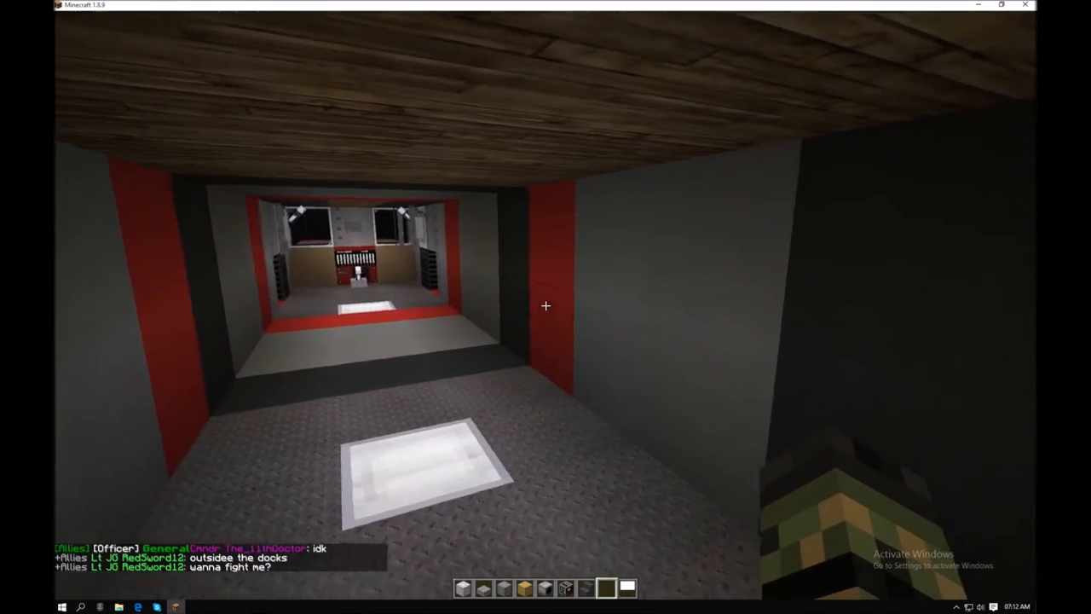
{"action": "mouse_move", "coordinate": [545, 307]}
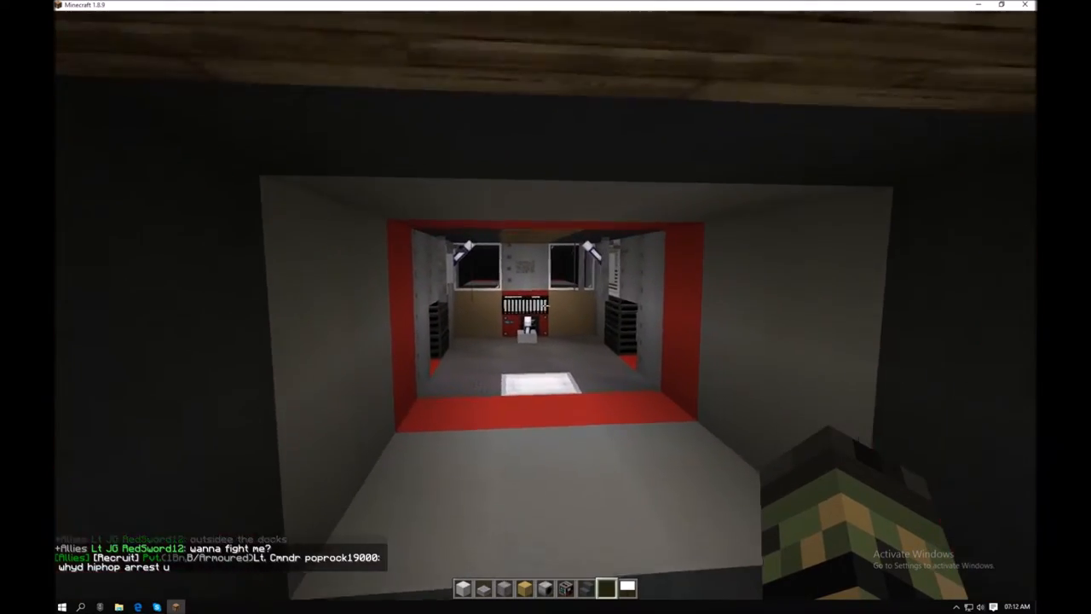
{"action": "mouse_move", "coordinate": [545, 307]}
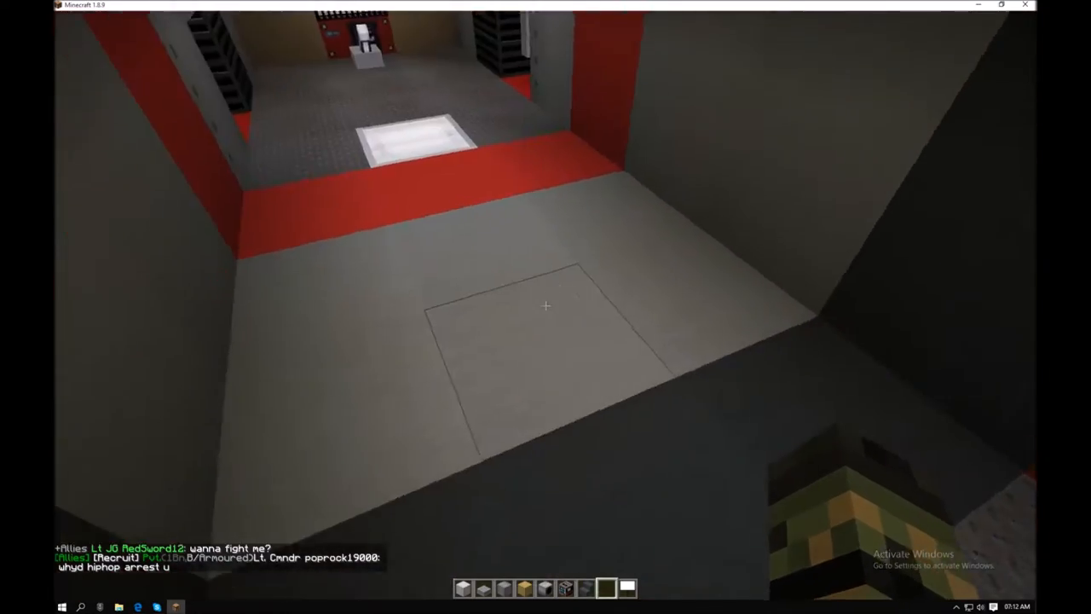
{"action": "mouse_move", "coordinate": [545, 306]}
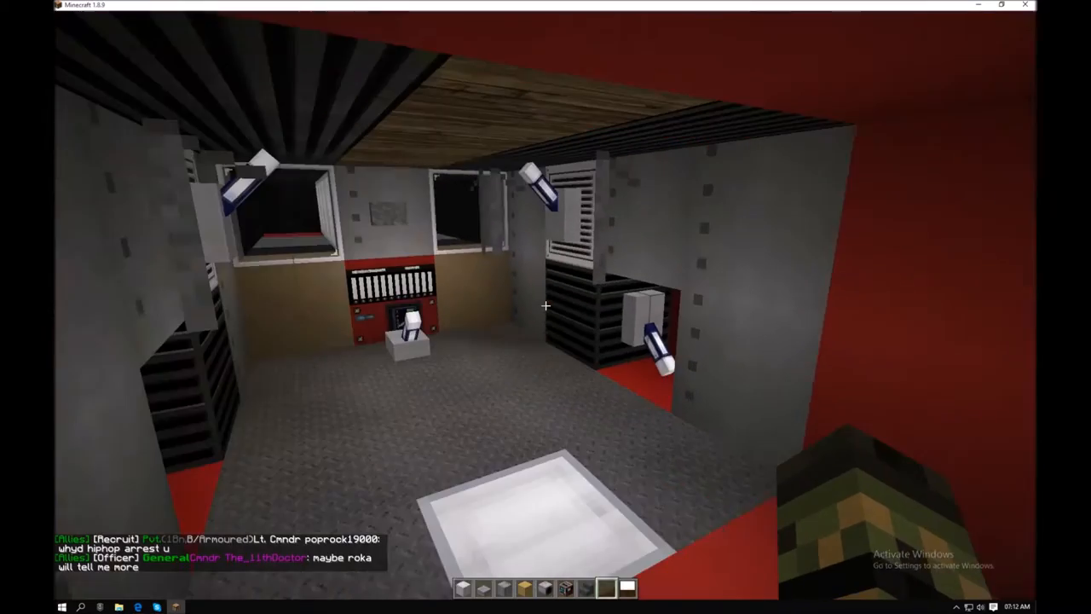
{"action": "mouse_move", "coordinate": [545, 306]}
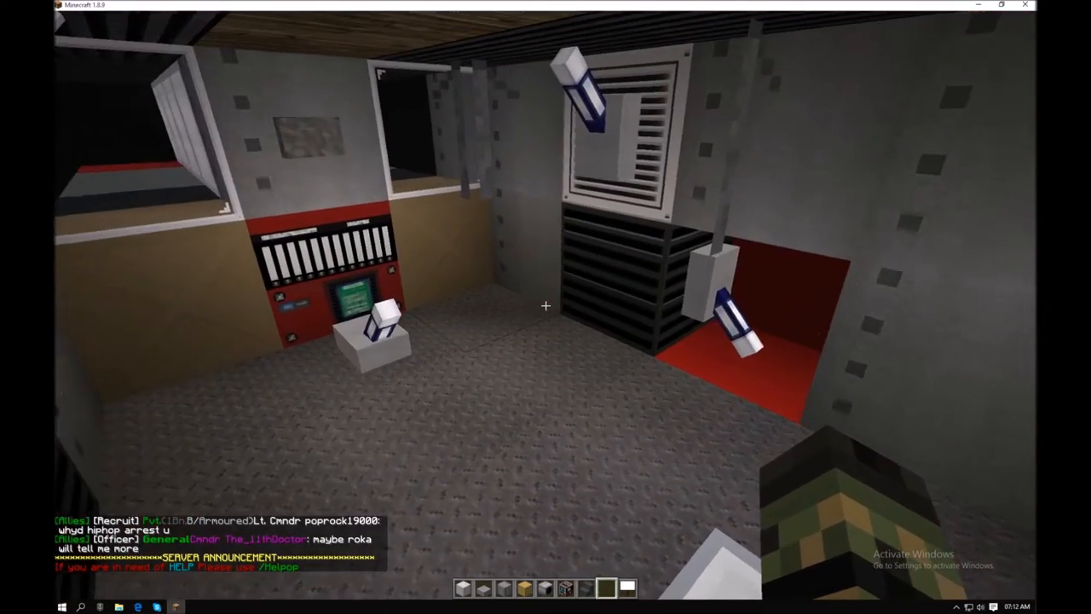
{"action": "mouse_move", "coordinate": [546, 305]}
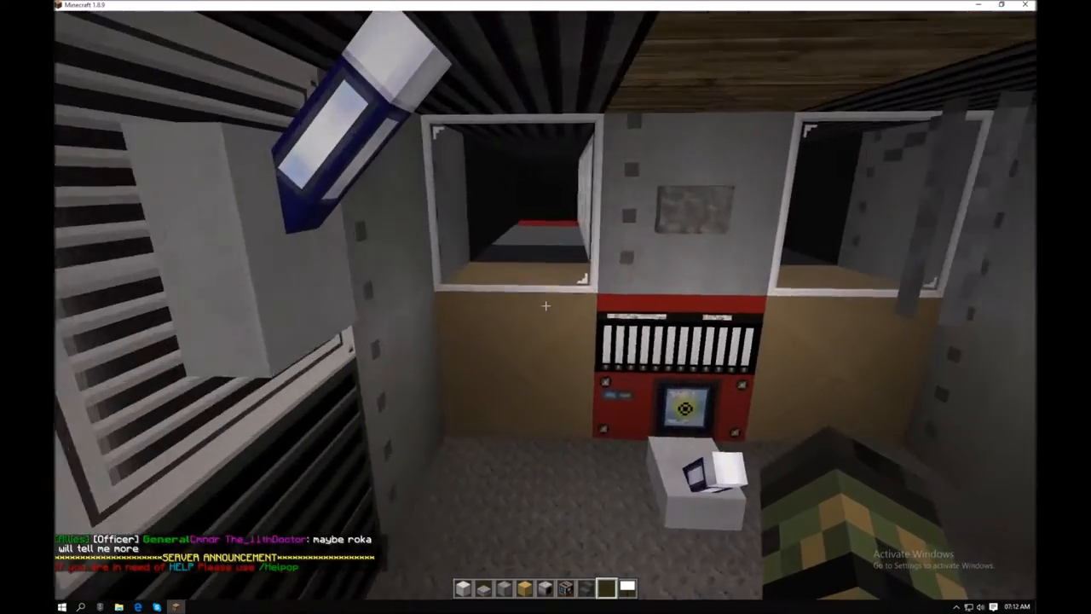
{"action": "mouse_move", "coordinate": [545, 307]}
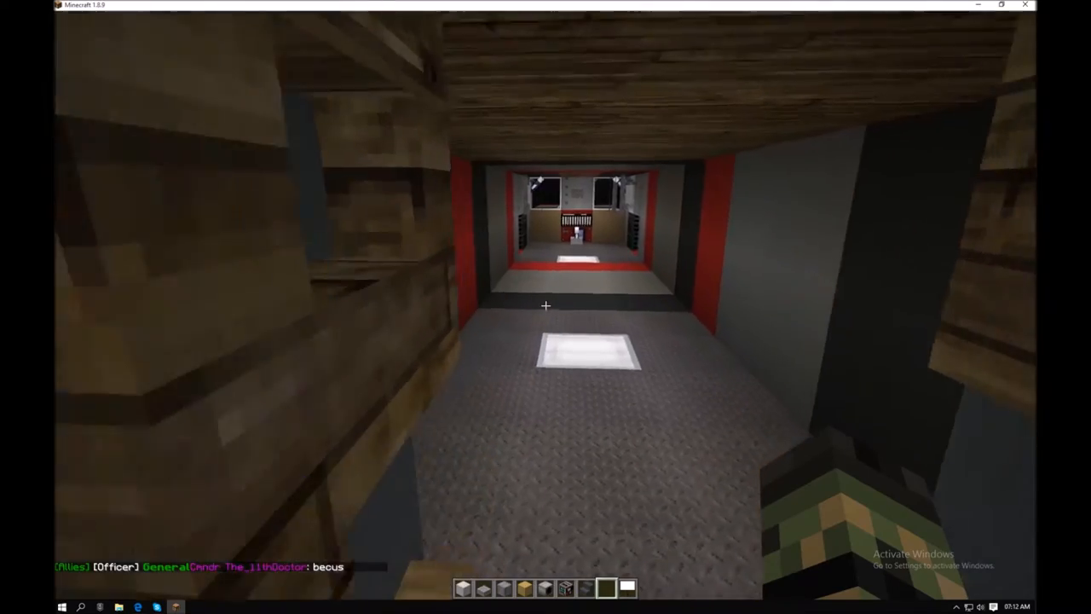
{"action": "mouse_move", "coordinate": [545, 307]}
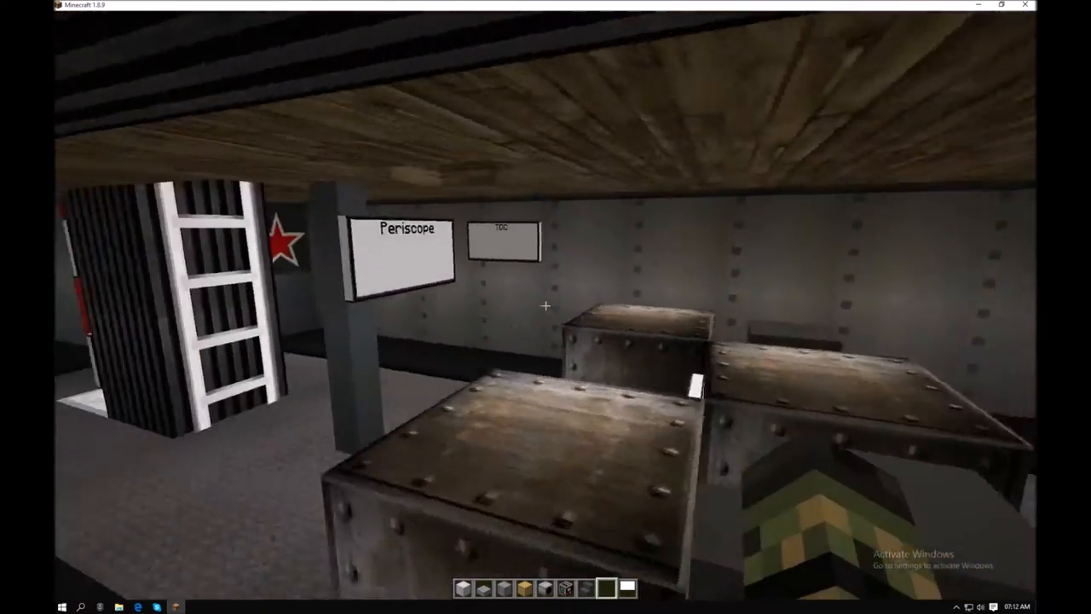
{"action": "mouse_move", "coordinate": [546, 306]}
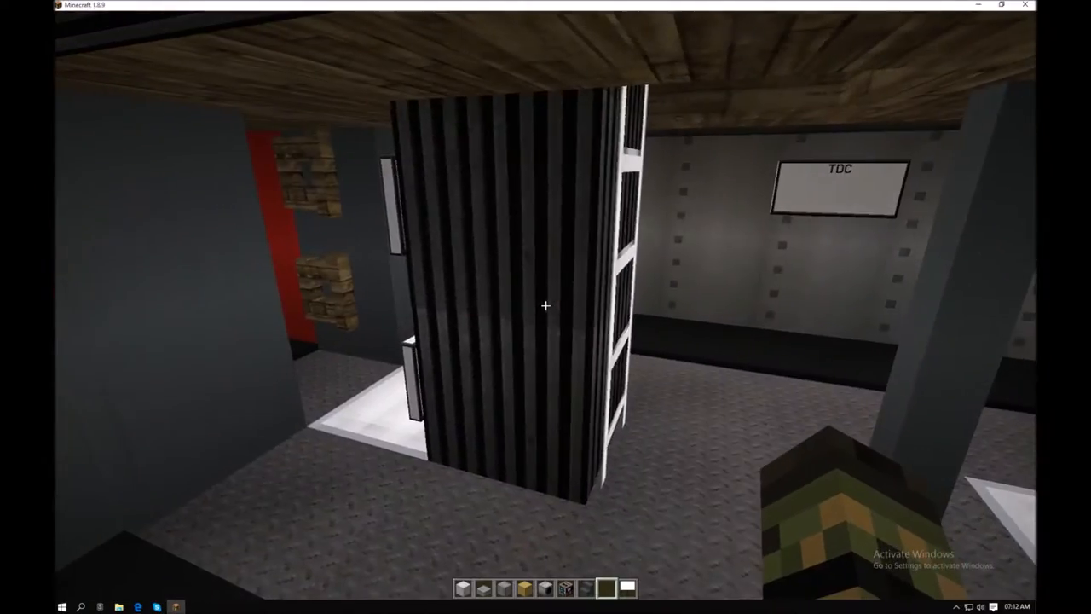
{"action": "mouse_move", "coordinate": [545, 307]}
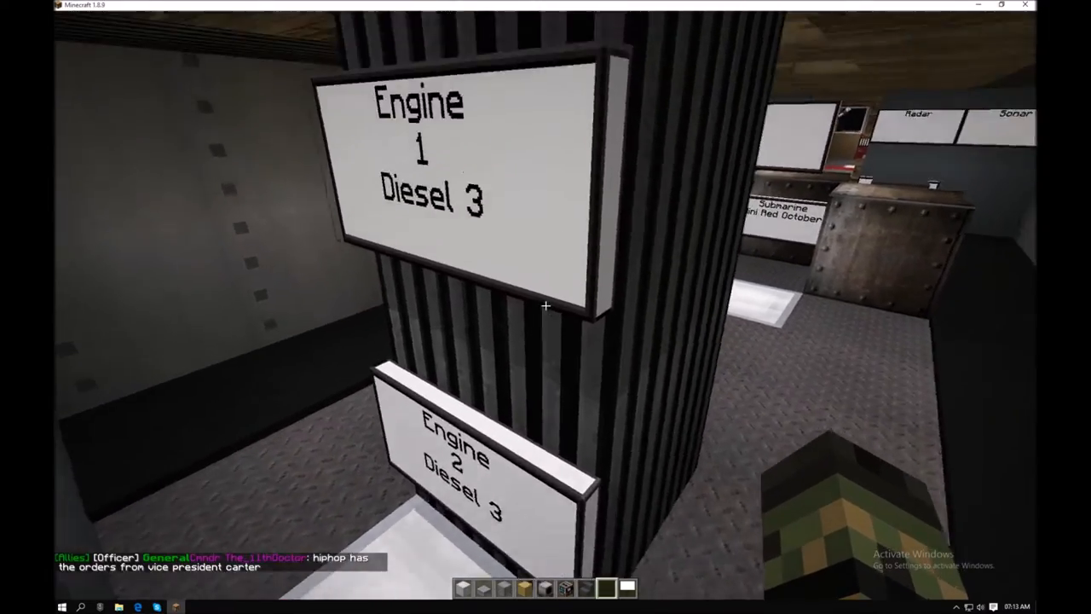
{"action": "mouse_move", "coordinate": [546, 307]}
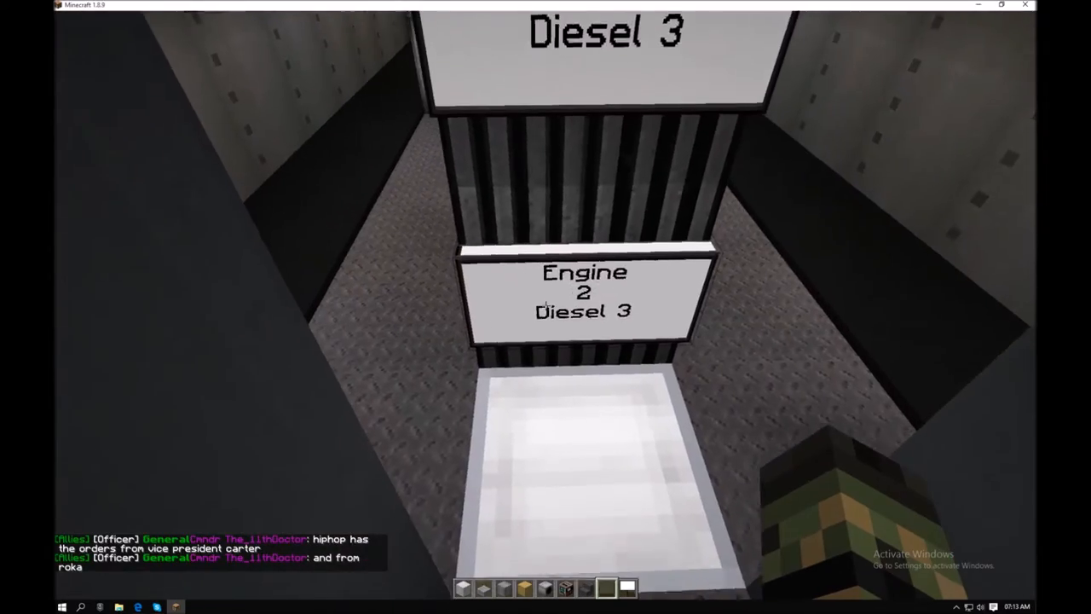
{"action": "mouse_move", "coordinate": [546, 306]}
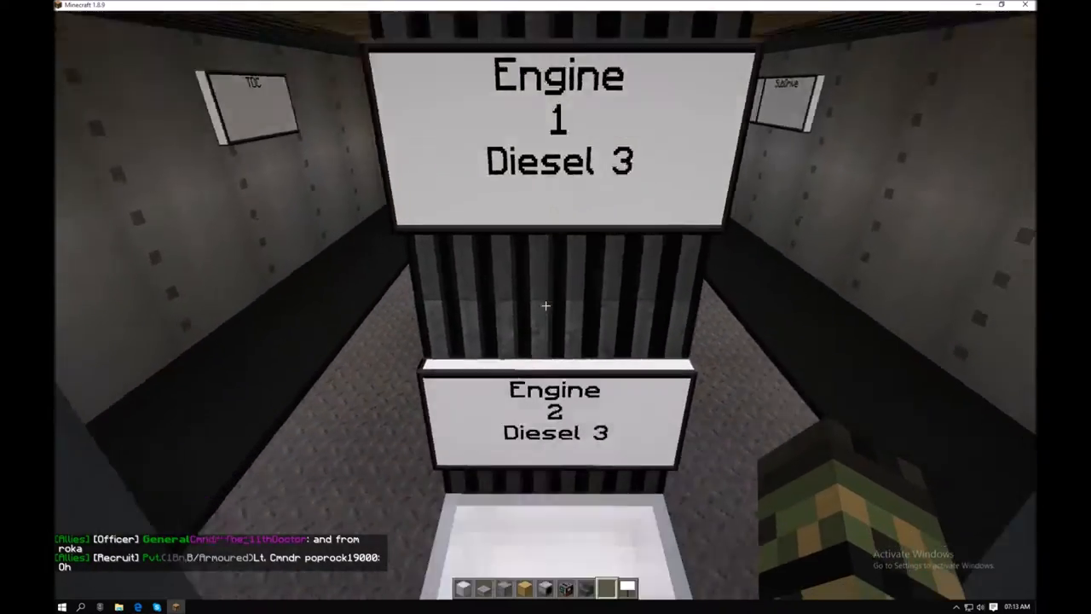
{"action": "mouse_move", "coordinate": [546, 307]}
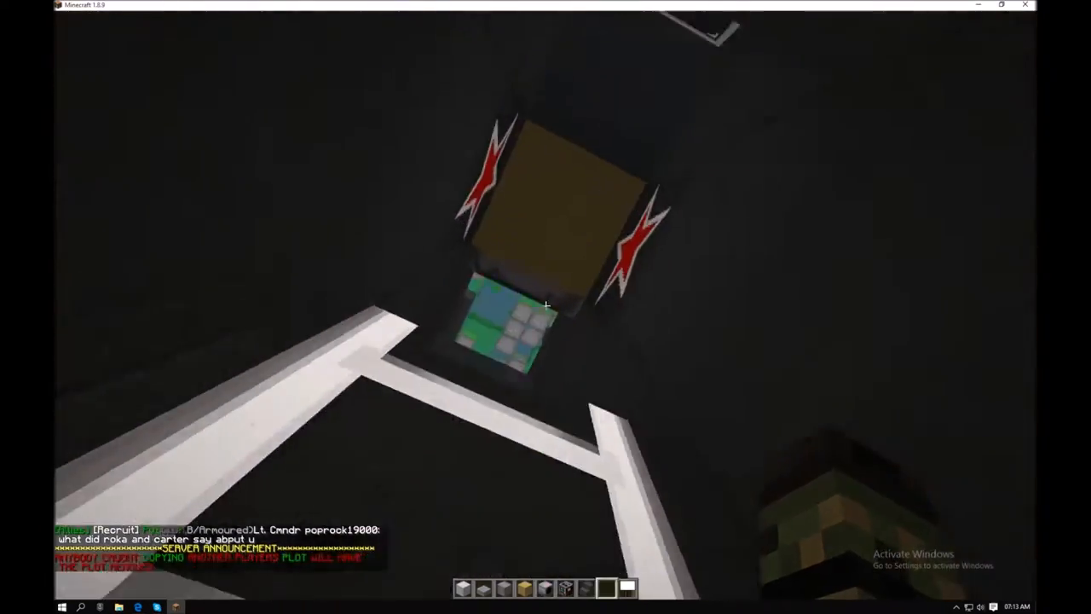
{"action": "mouse_move", "coordinate": [545, 306]}
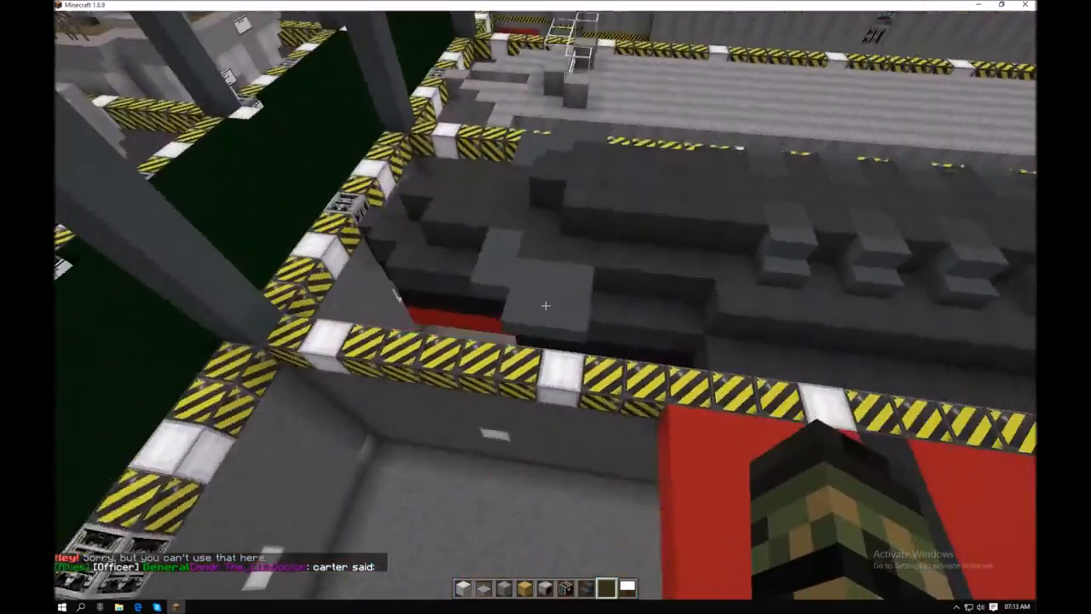
{"action": "mouse_move", "coordinate": [546, 307]}
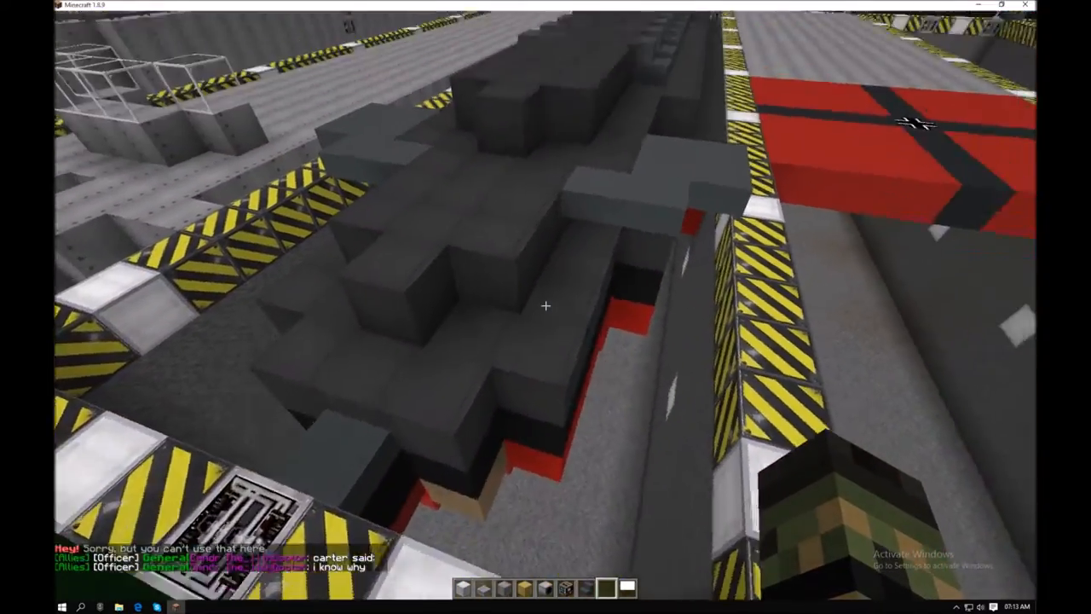
{"action": "mouse_move", "coordinate": [545, 305]}
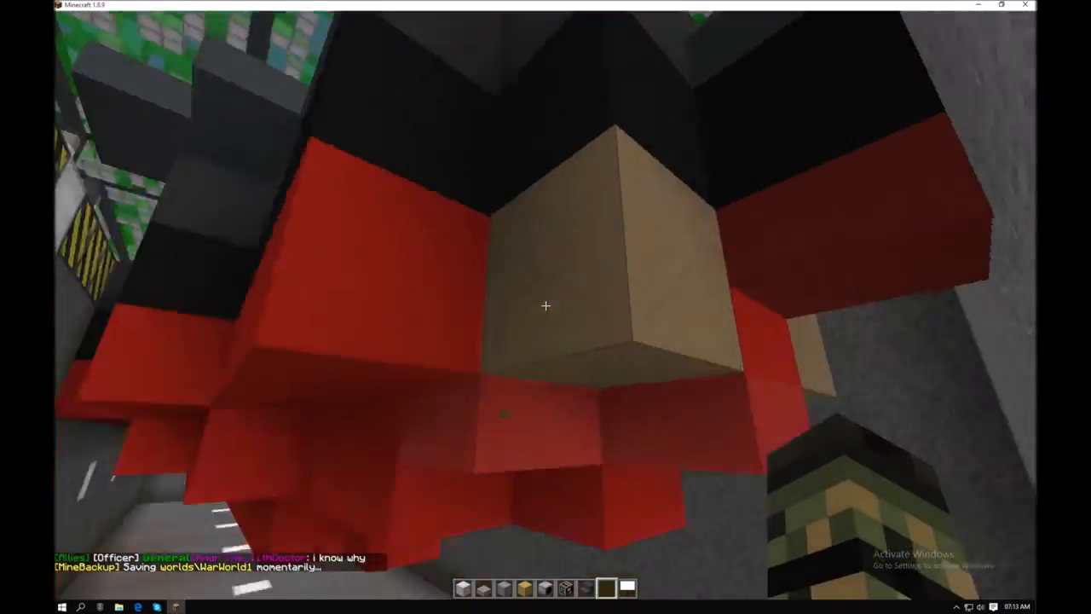
{"action": "mouse_move", "coordinate": [545, 306]}
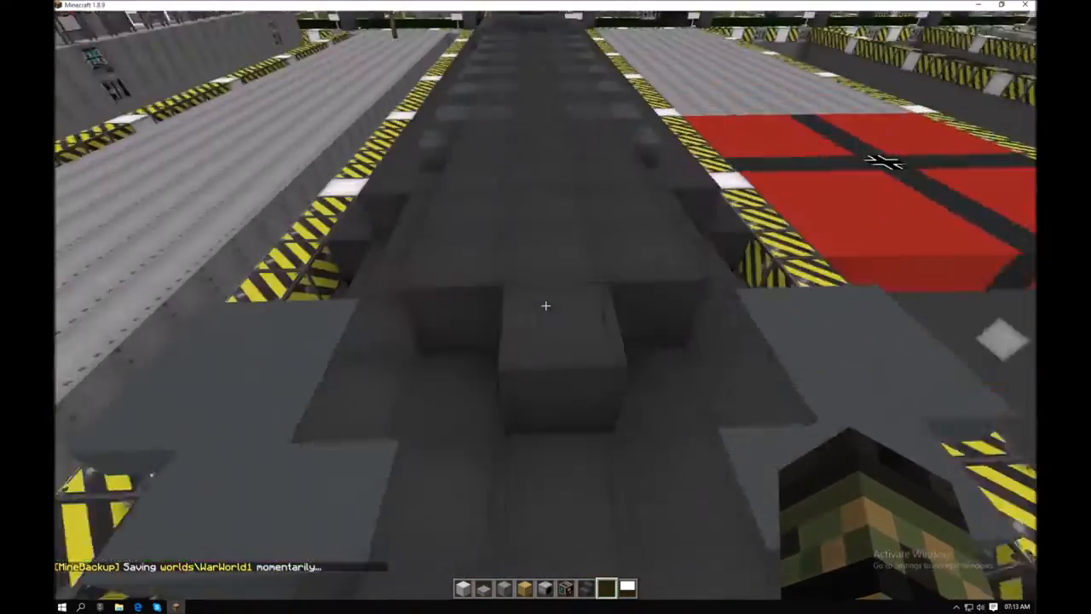
{"action": "mouse_move", "coordinate": [546, 305]}
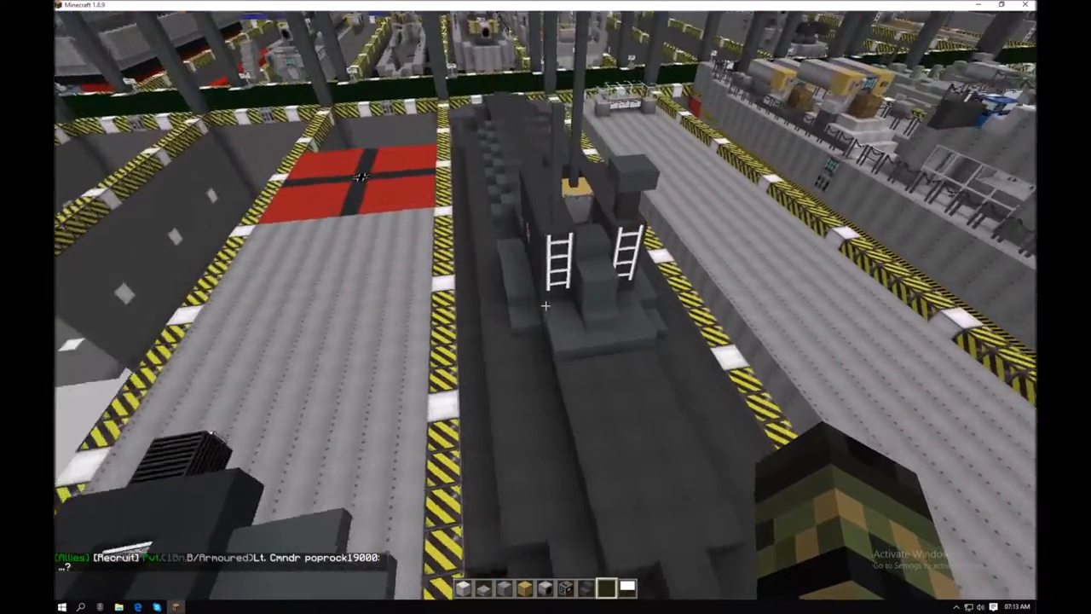
{"action": "mouse_move", "coordinate": [545, 307]}
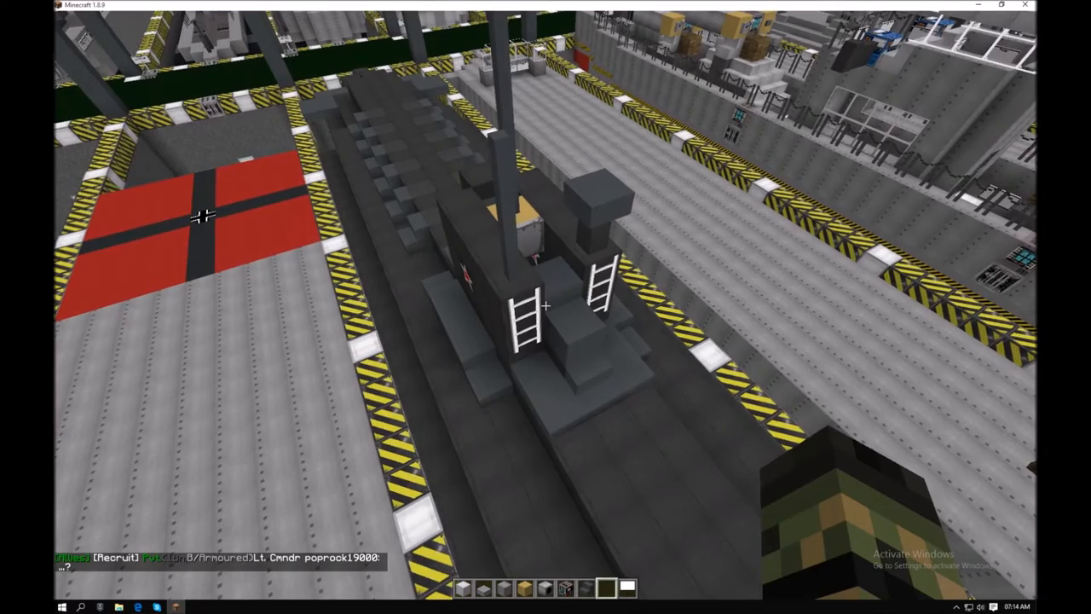
{"action": "mouse_move", "coordinate": [546, 307]}
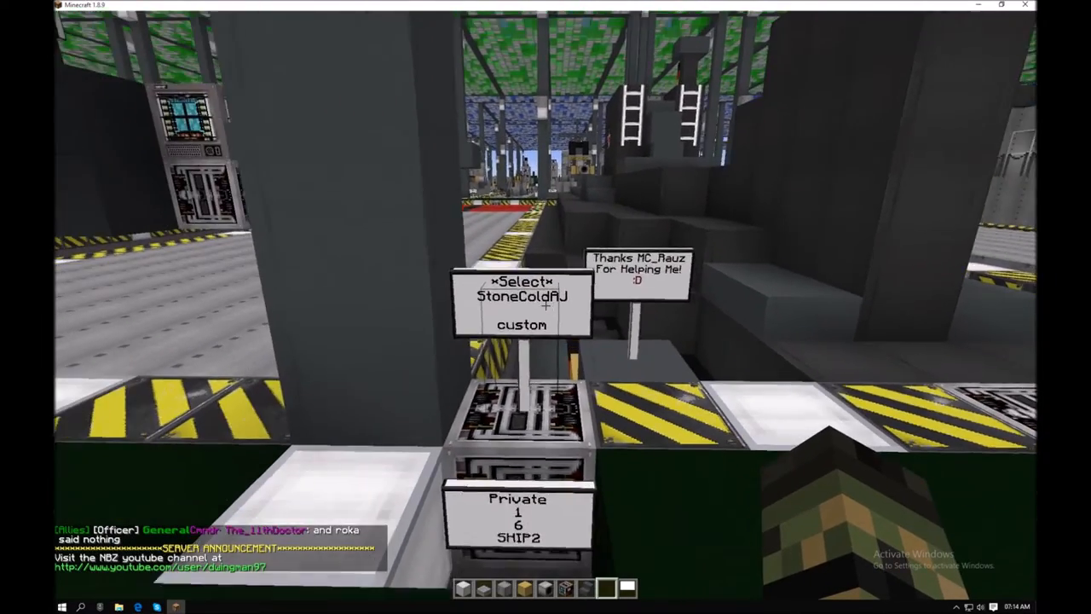
{"action": "mouse_move", "coordinate": [545, 307]}
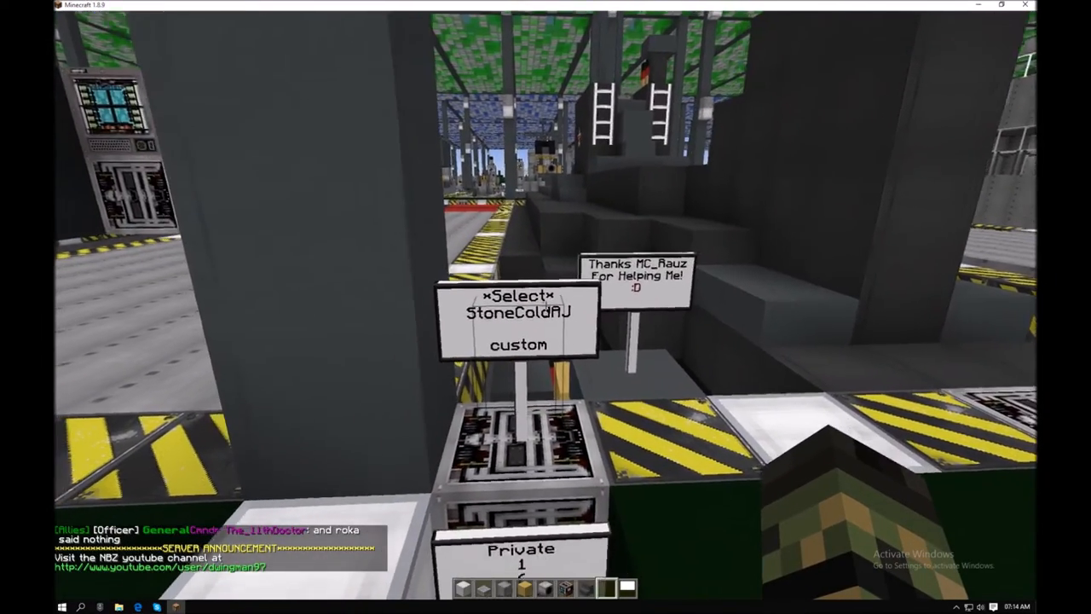